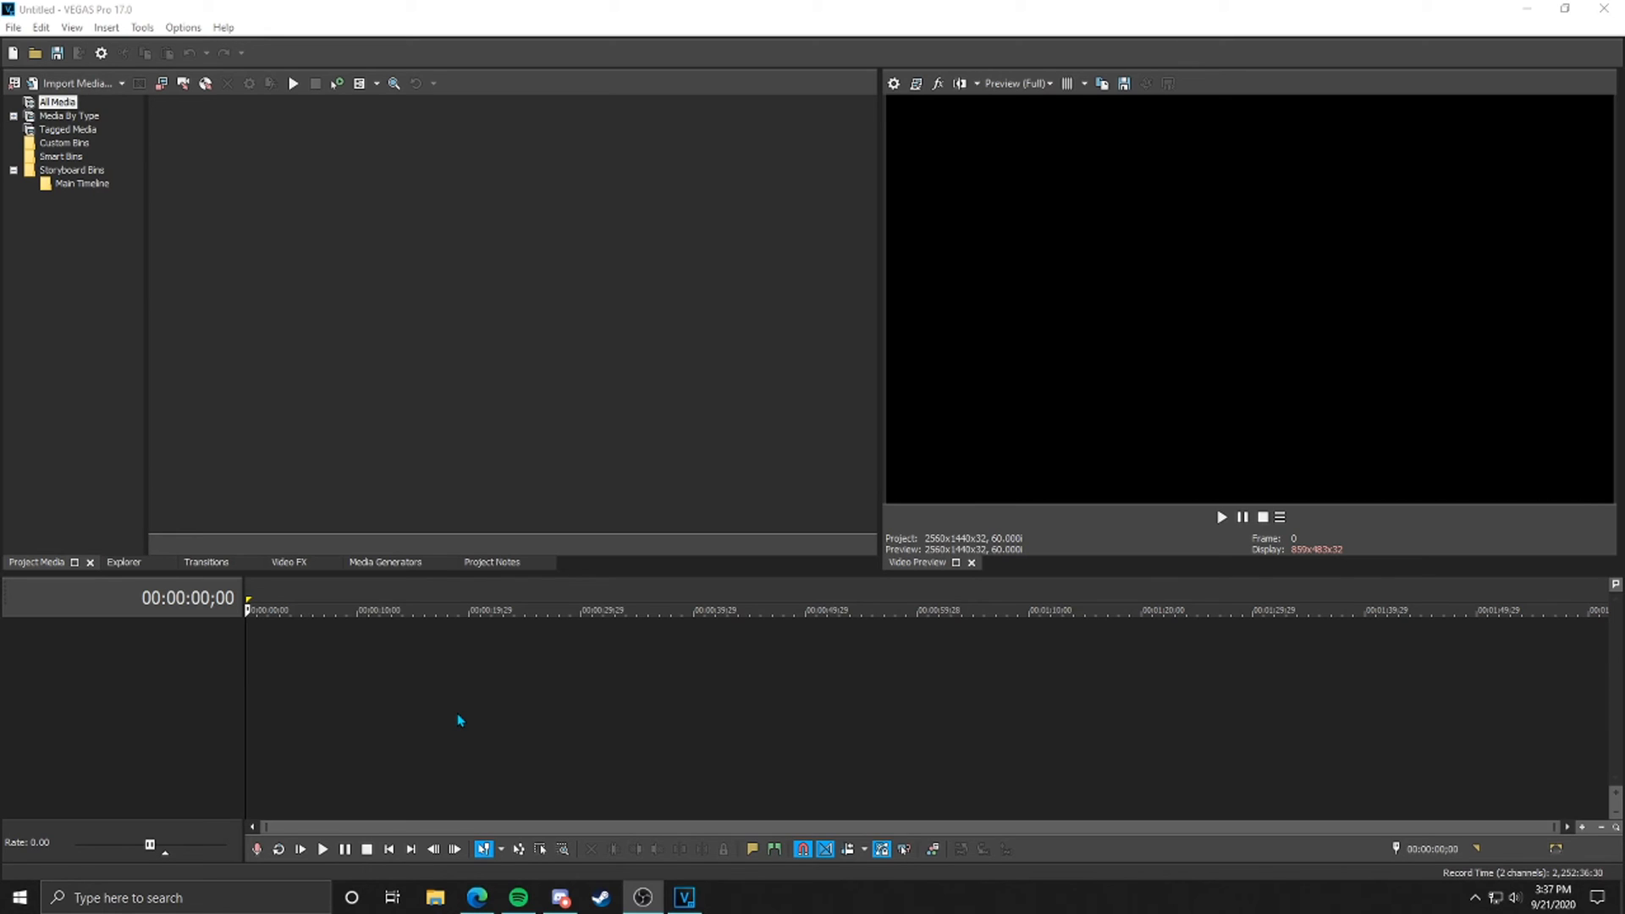
{"action": "mouse_move", "coordinate": [71, 88]}
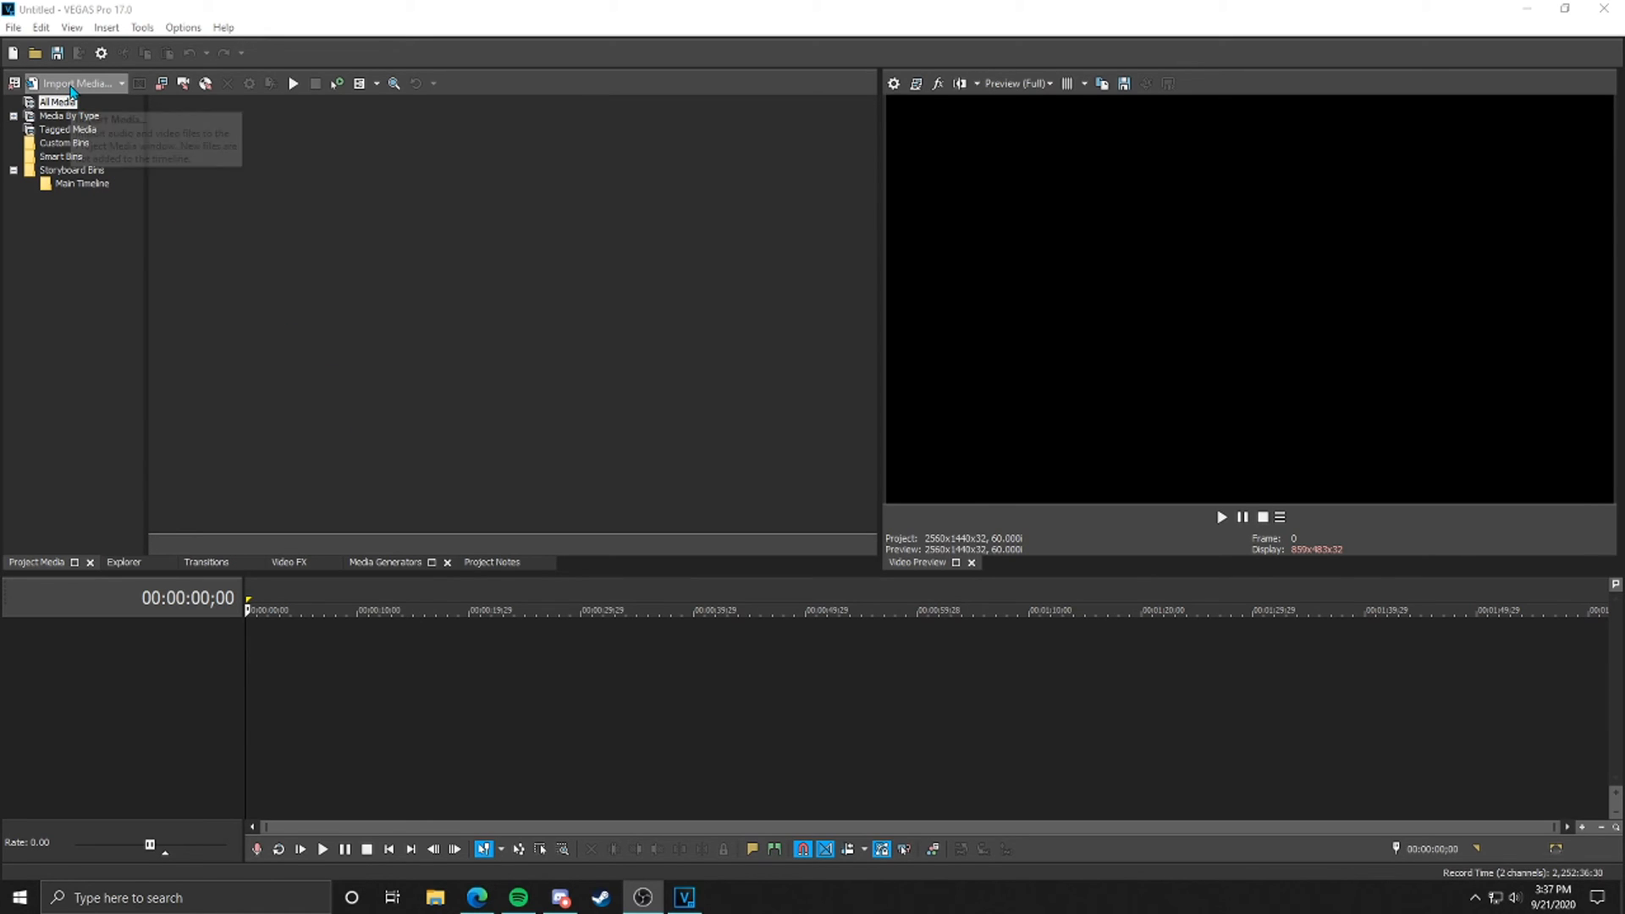
- Import MVI_0053.MP4 and Track 1 - 1.wav from Downloads into the project media
{"action": "left_click", "coordinate": [71, 83]}
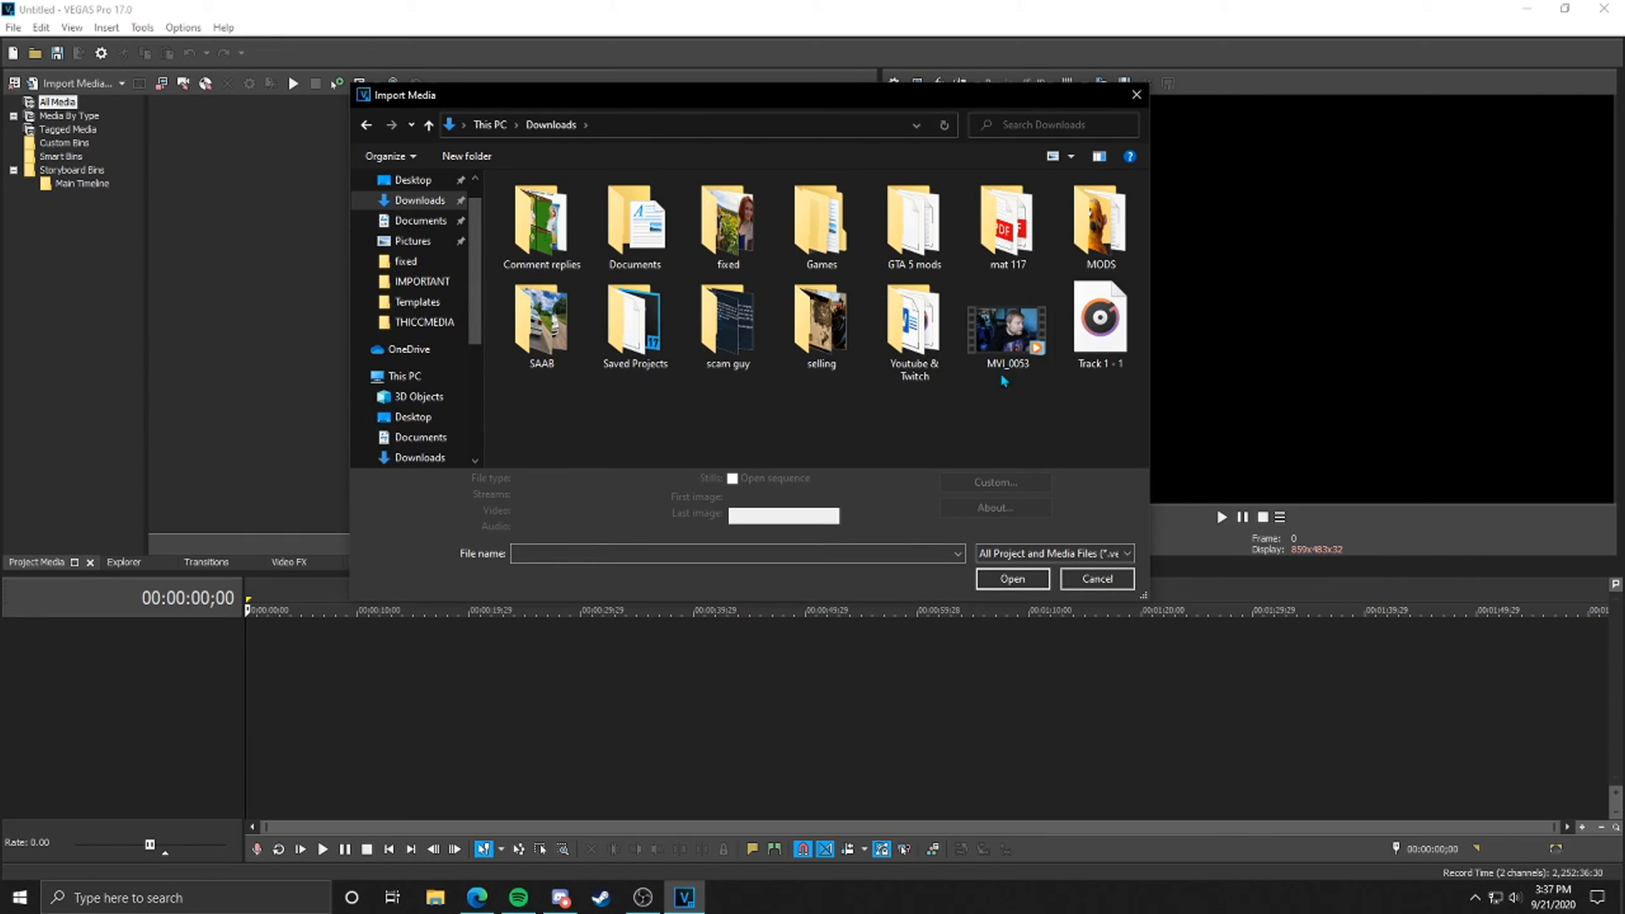
{"action": "left_click", "coordinate": [1101, 316]}
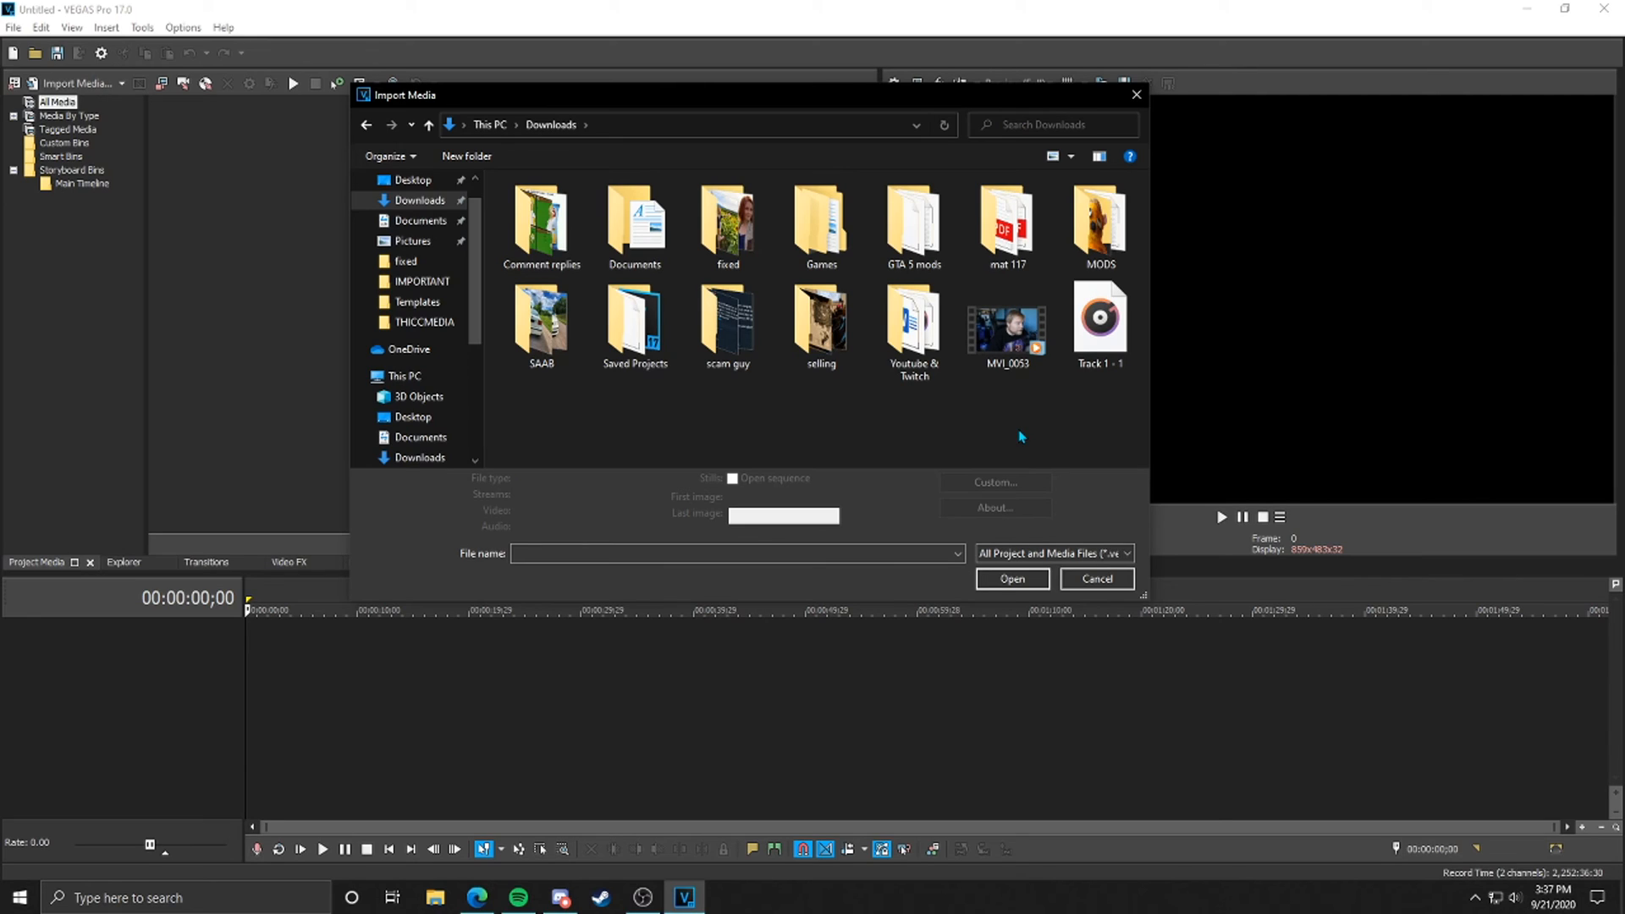
{"action": "left_click", "coordinate": [1005, 322]}
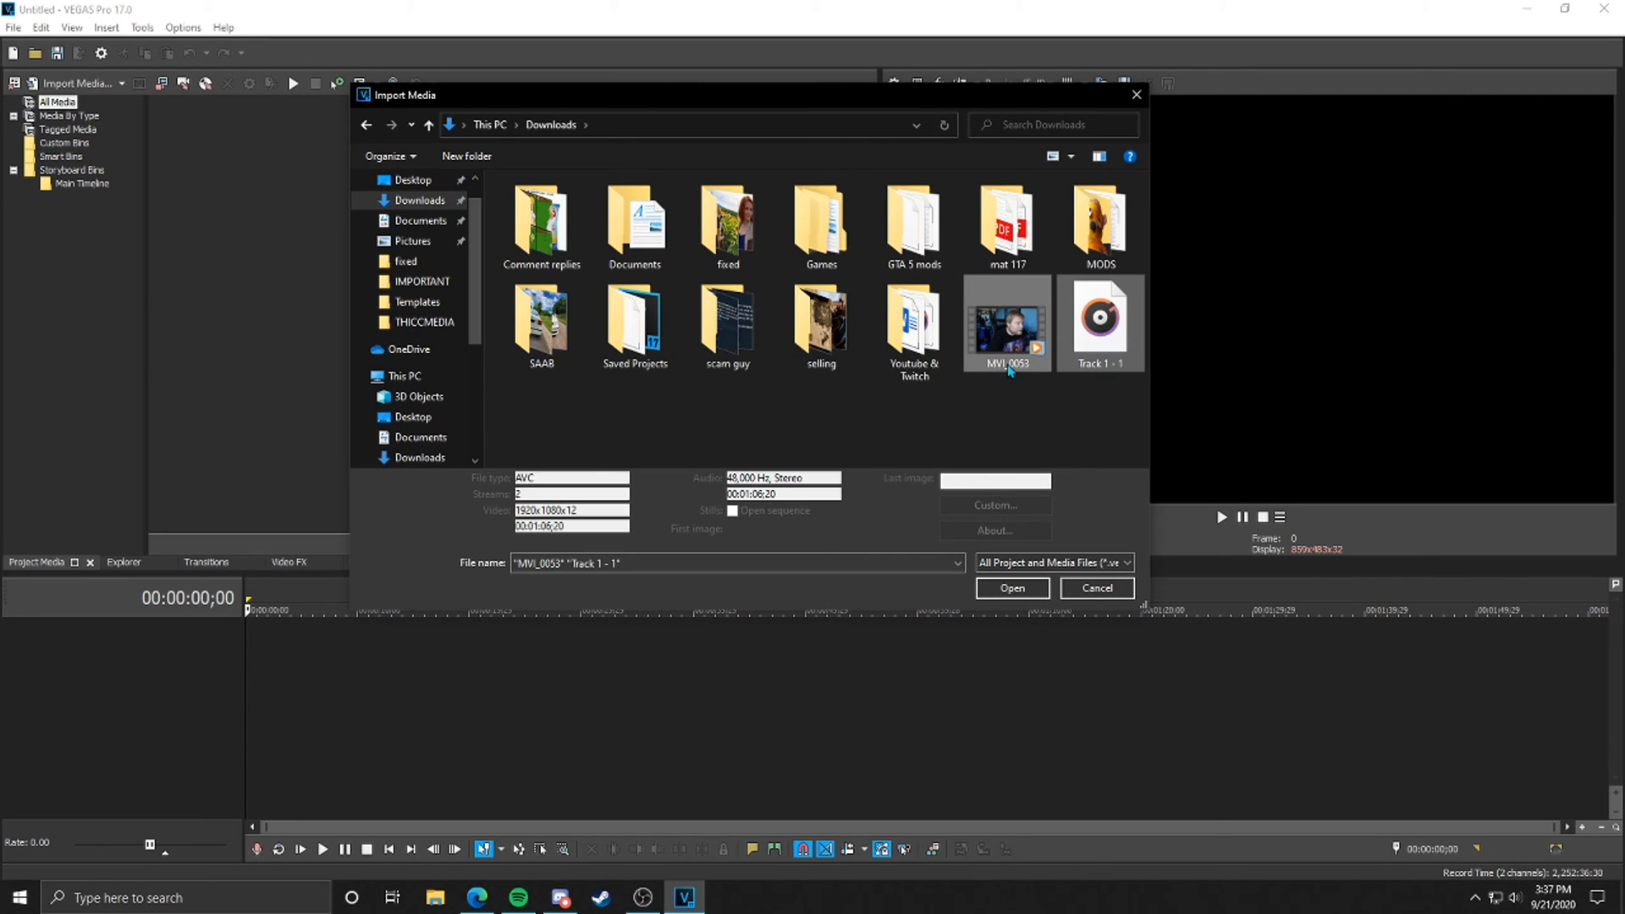
{"action": "left_click", "coordinate": [1013, 589]}
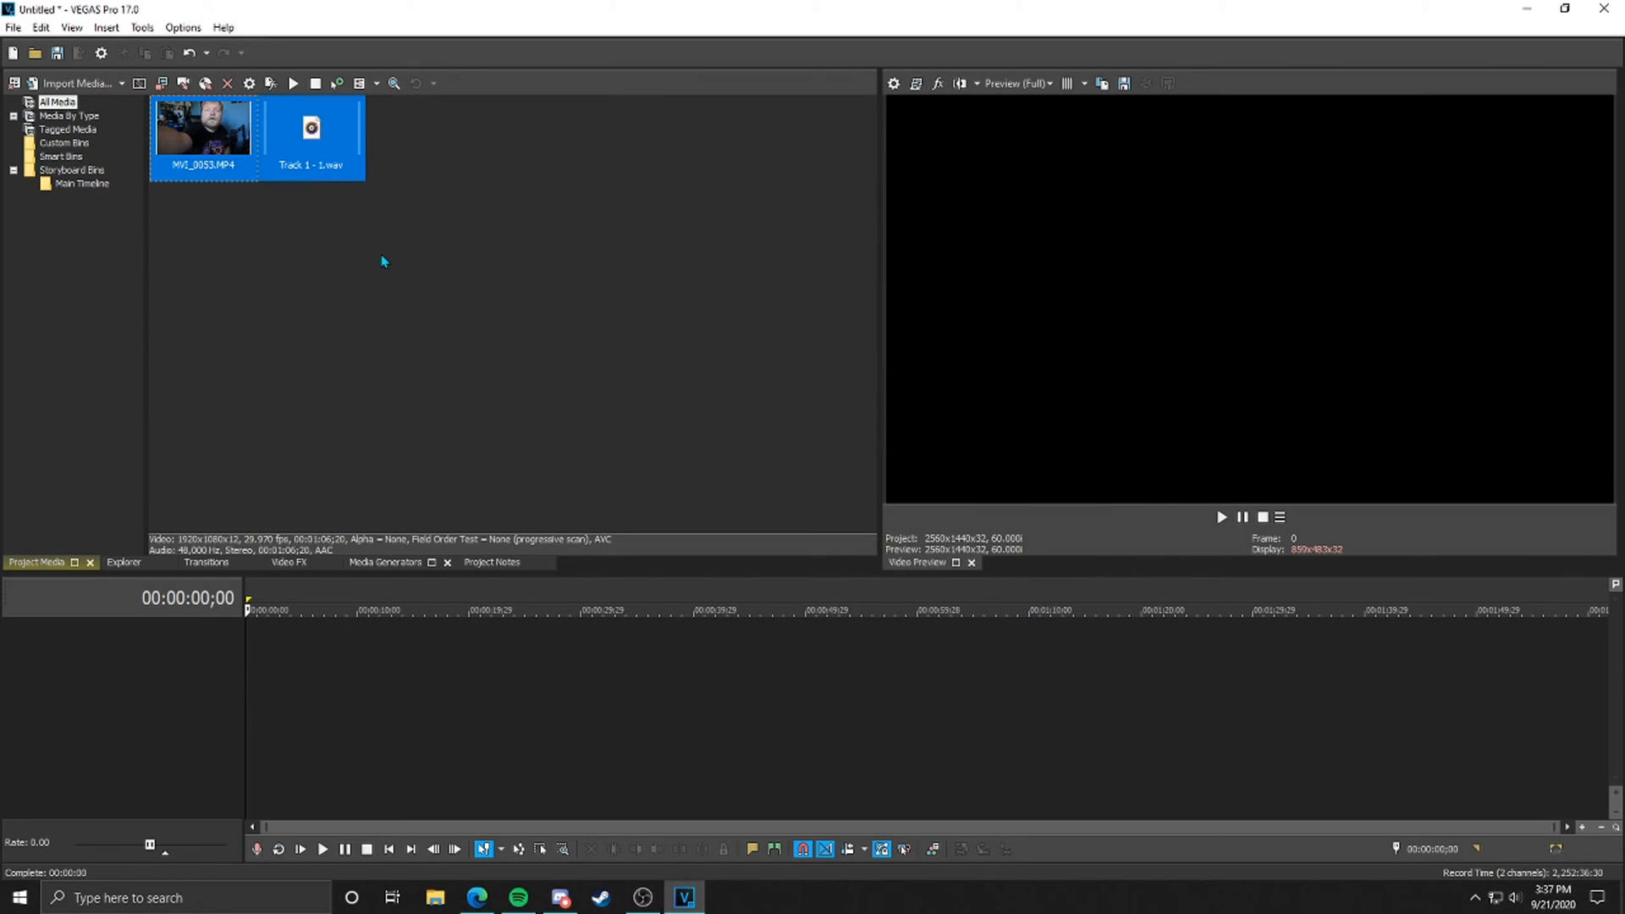
{"action": "mouse_move", "coordinate": [328, 237]}
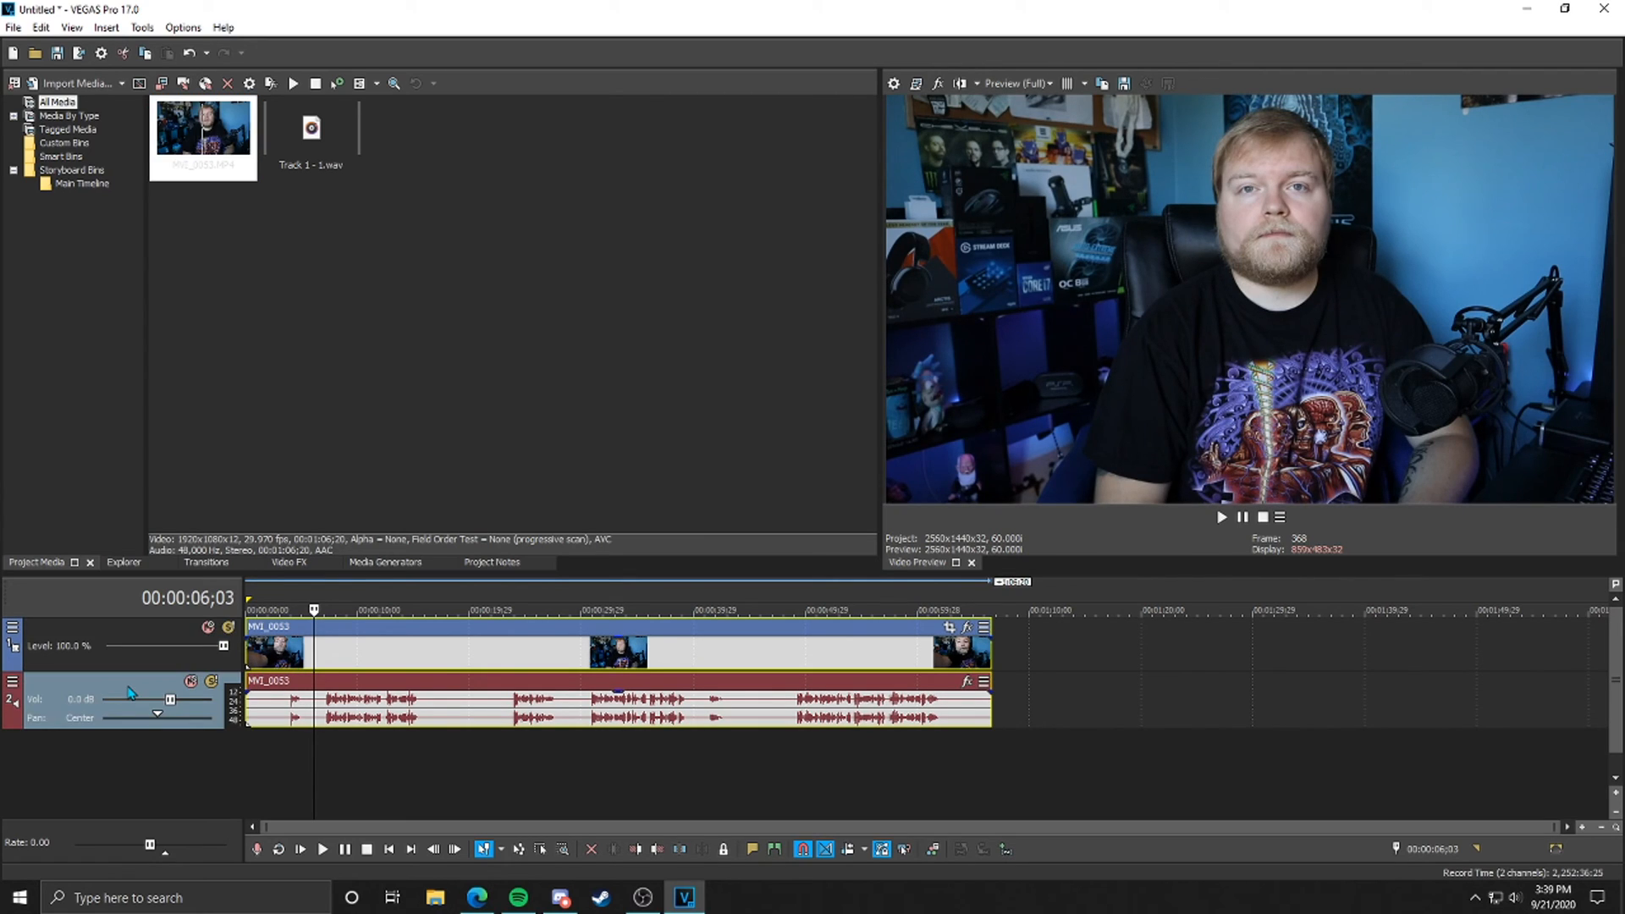
{"action": "mouse_move", "coordinate": [425, 674]}
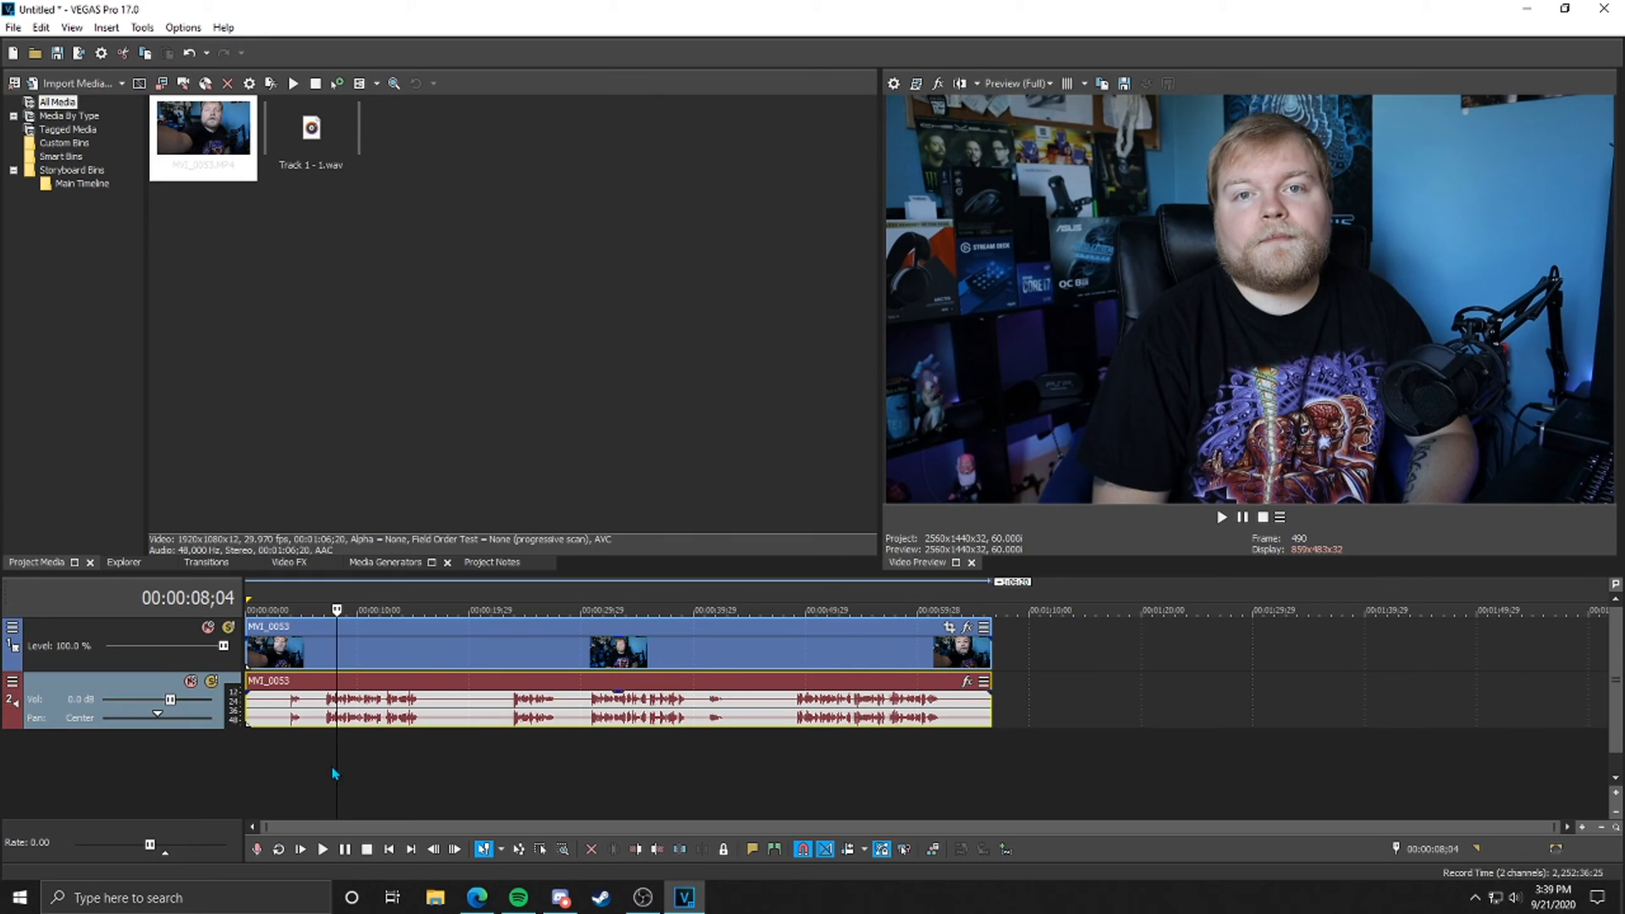
{"action": "mouse_move", "coordinate": [348, 764]}
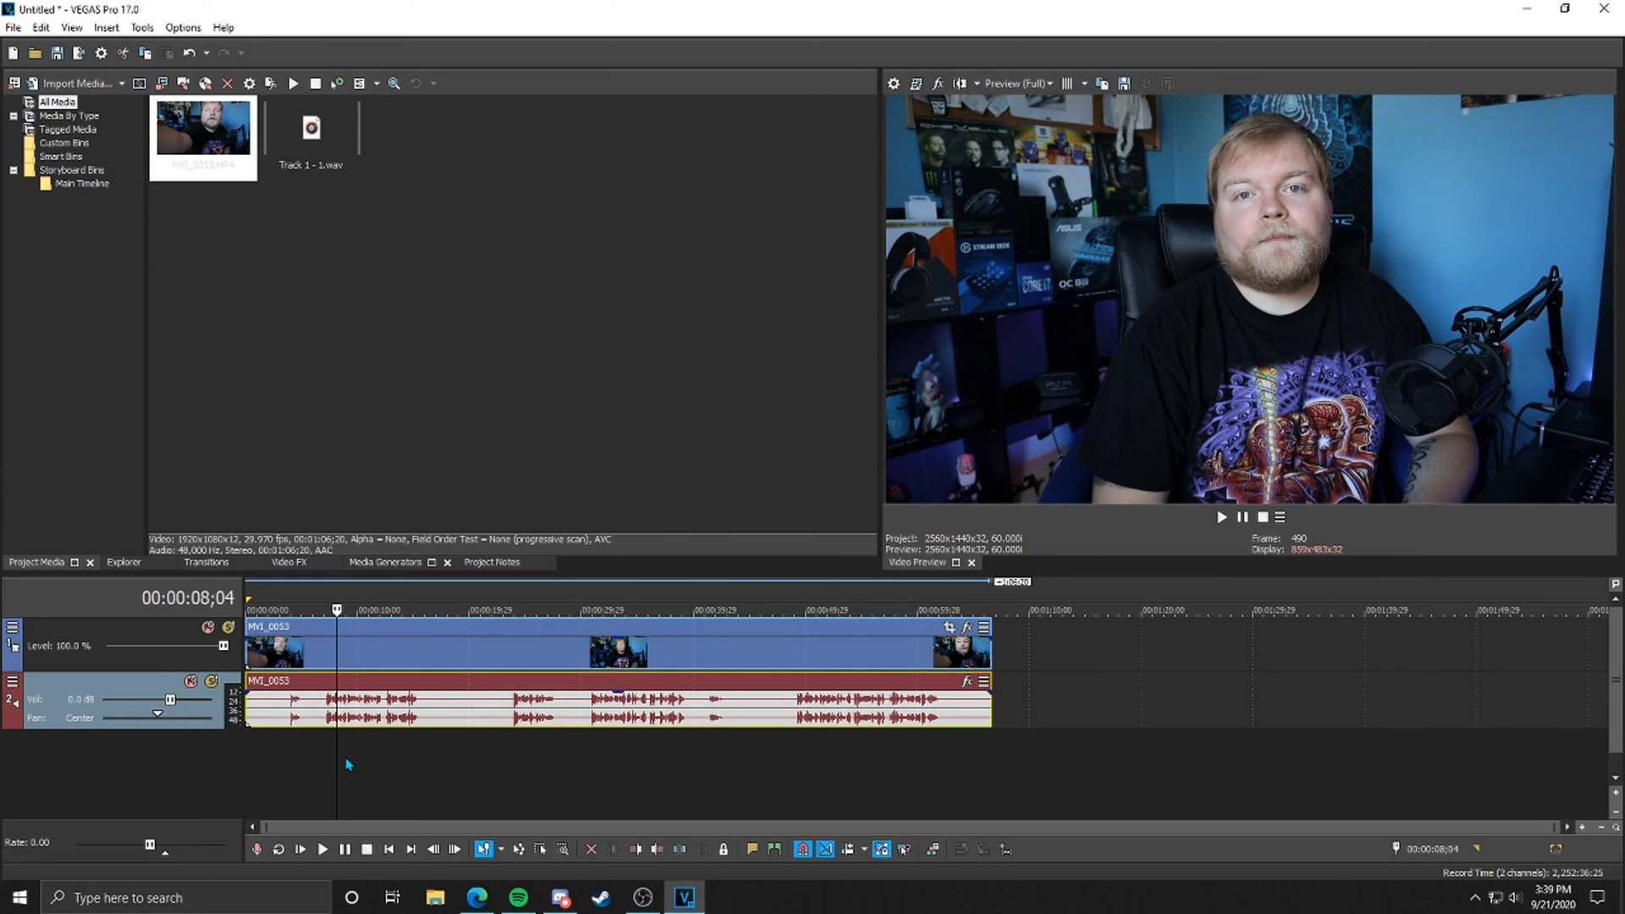
- Insert a new audio track below the camera tracks and name it 'External Audio'
{"action": "right_click", "coordinate": [347, 764]}
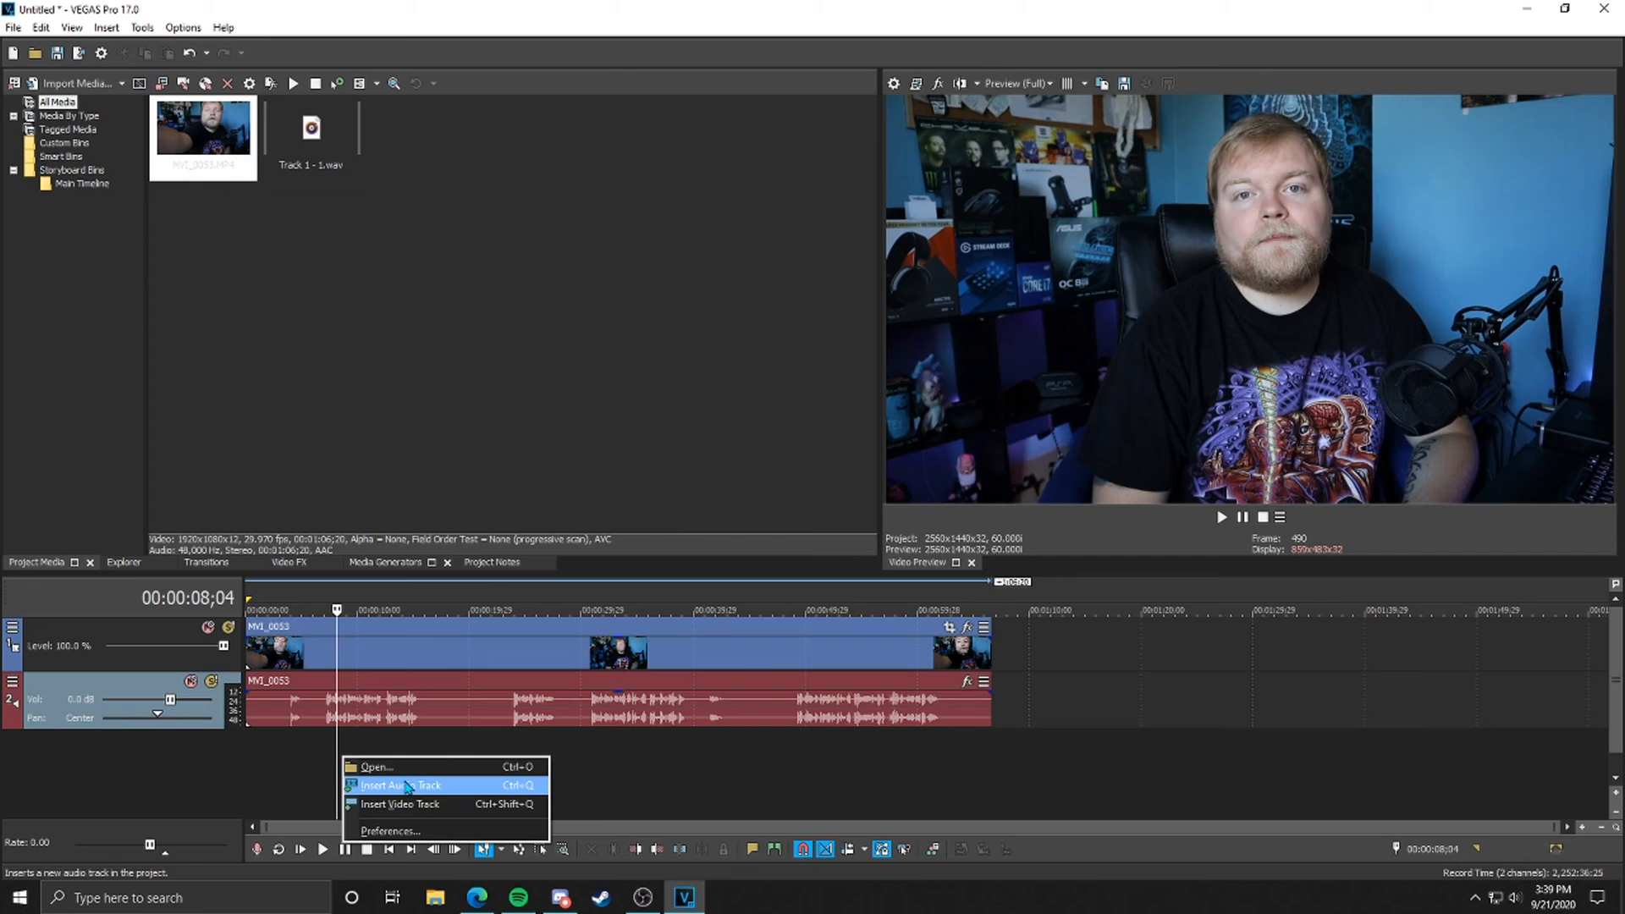
{"action": "left_click", "coordinate": [403, 785]}
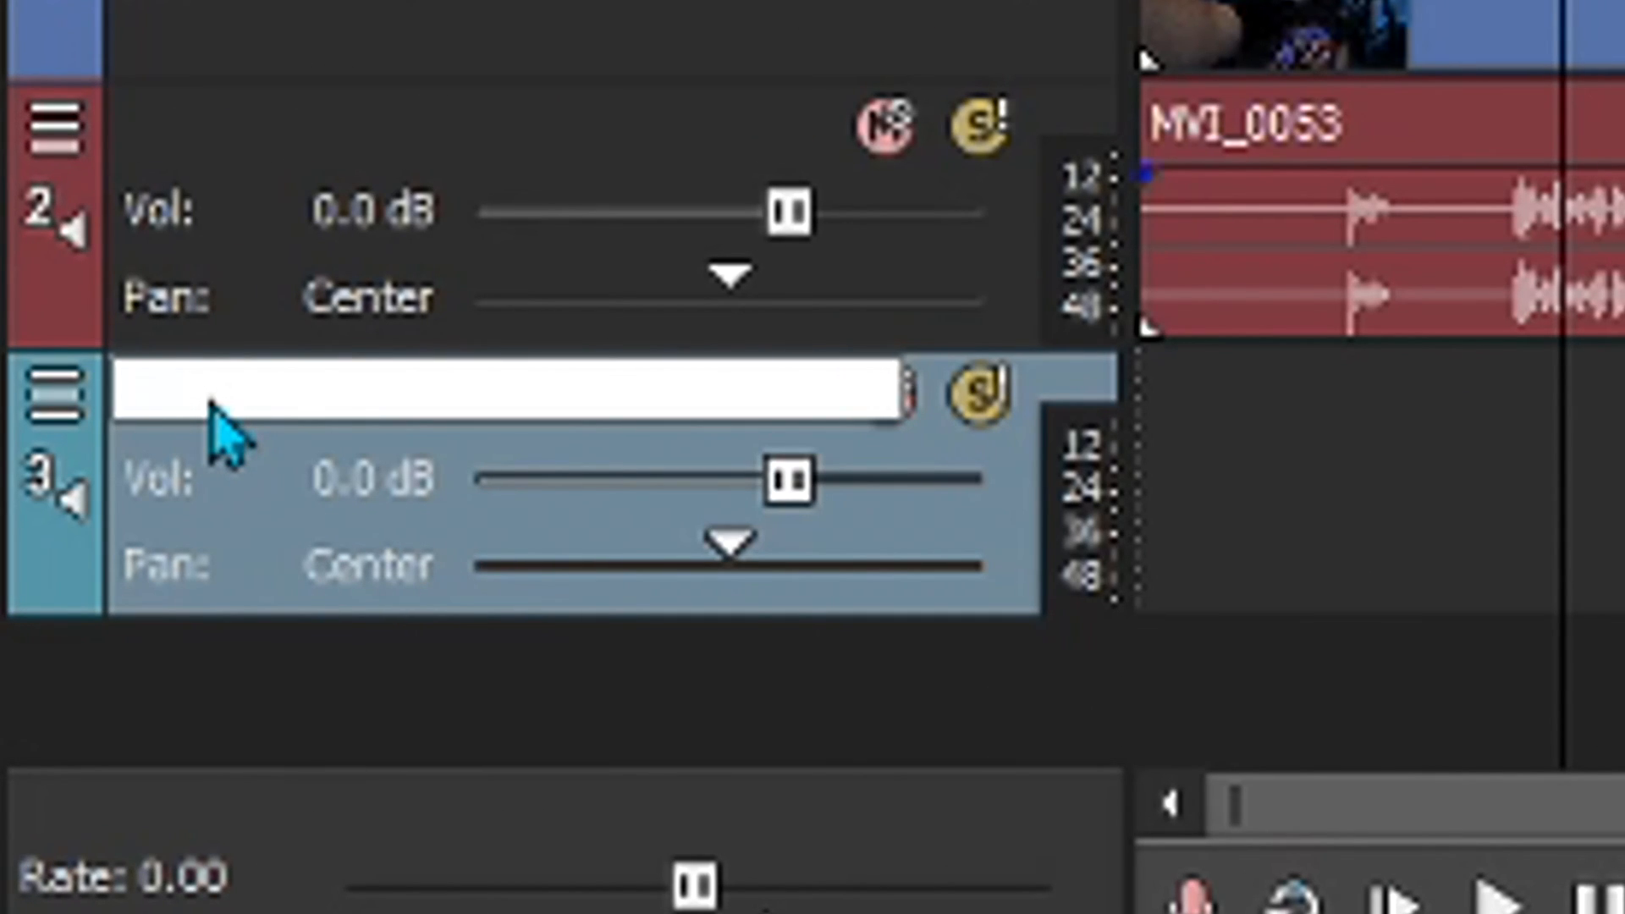
{"action": "type", "text": "External"}
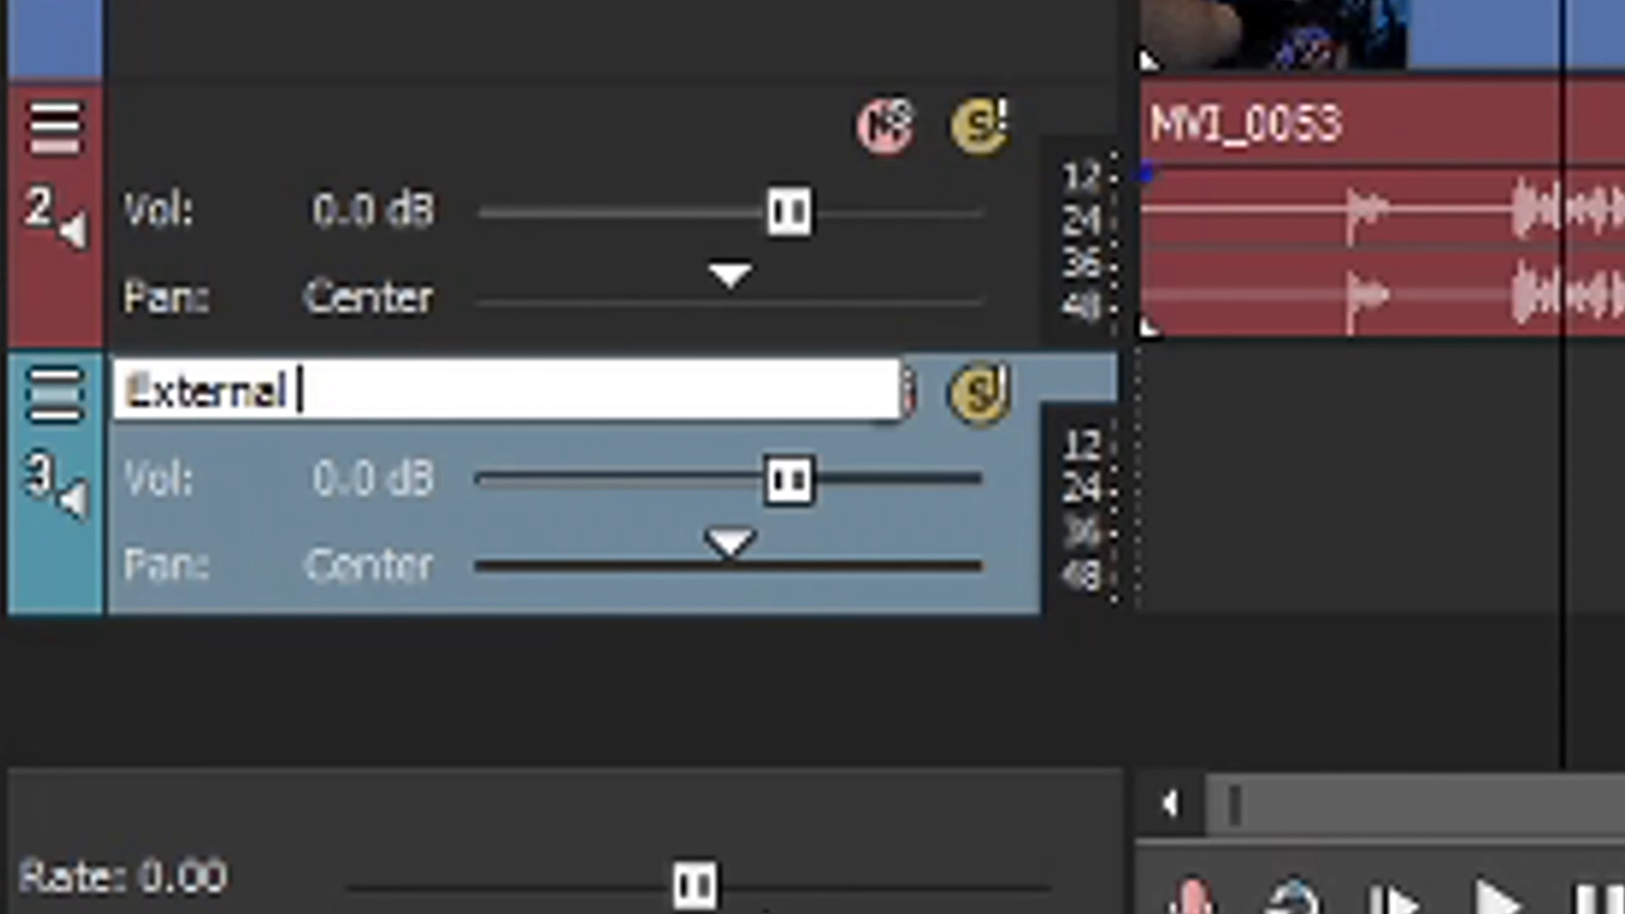
{"action": "type", "text": "Audio"}
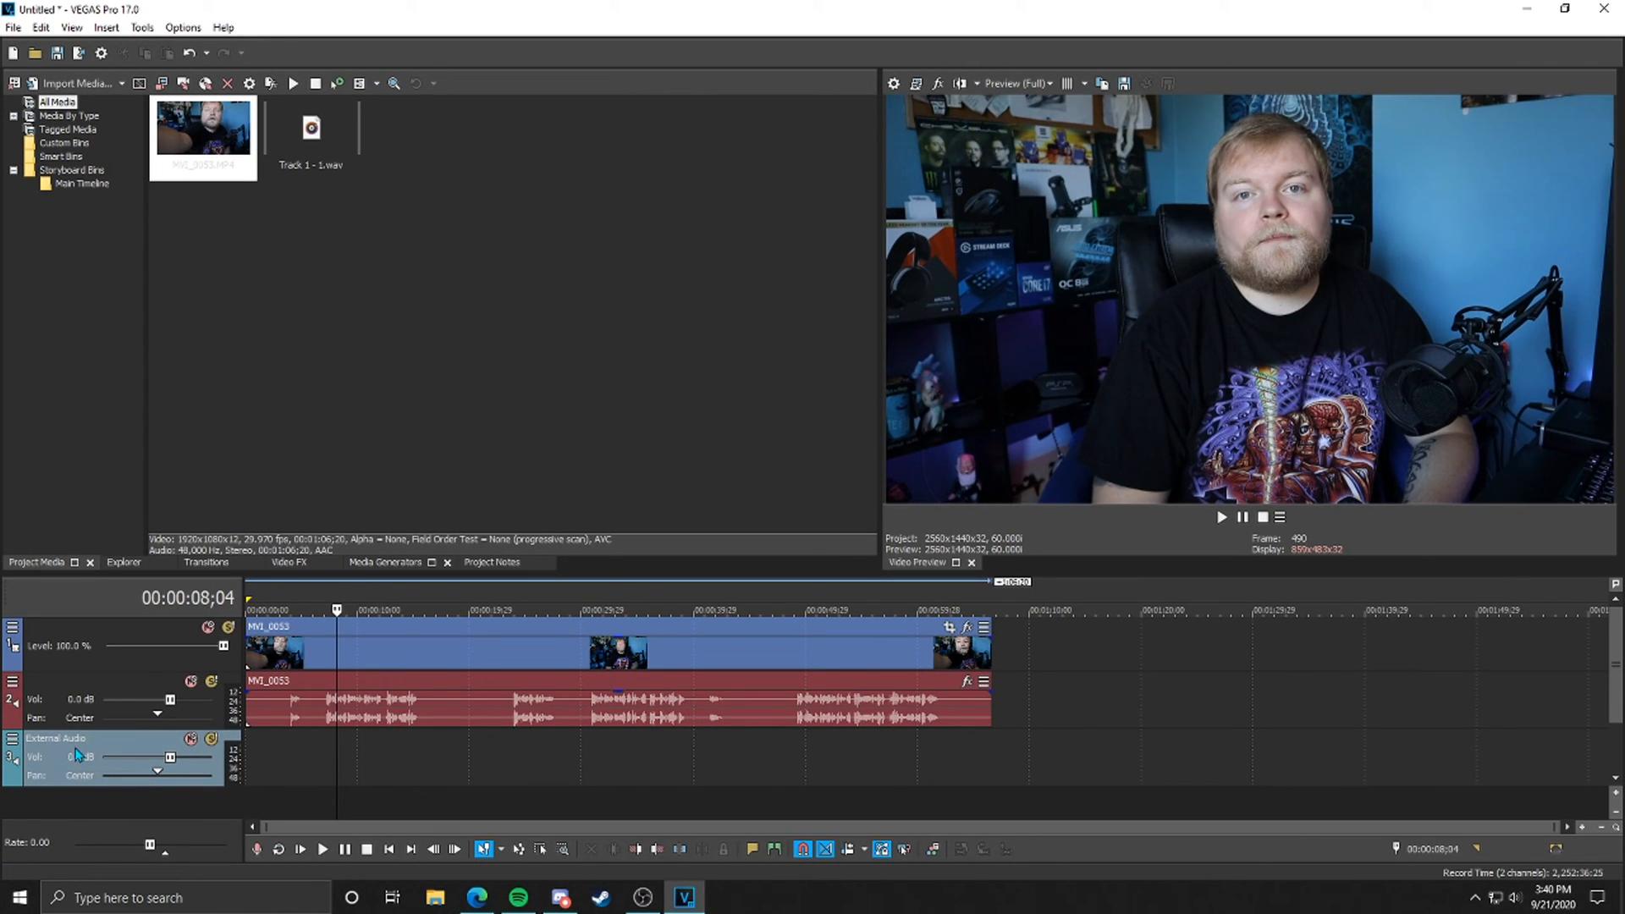
{"action": "left_click", "coordinate": [311, 132]}
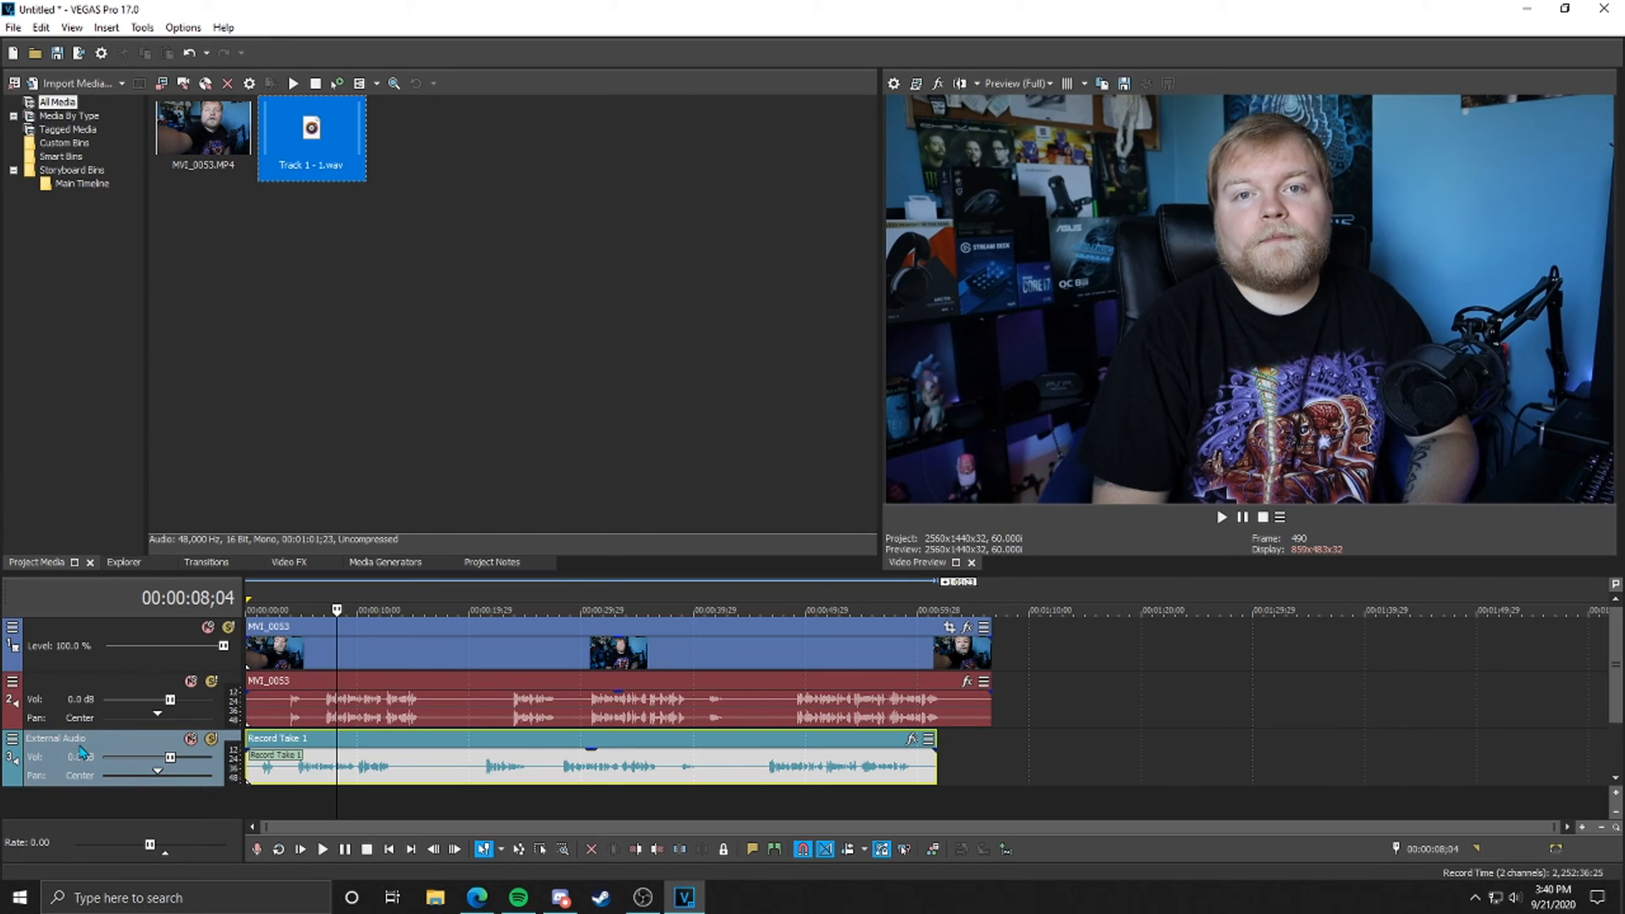
{"action": "mouse_move", "coordinate": [284, 775]}
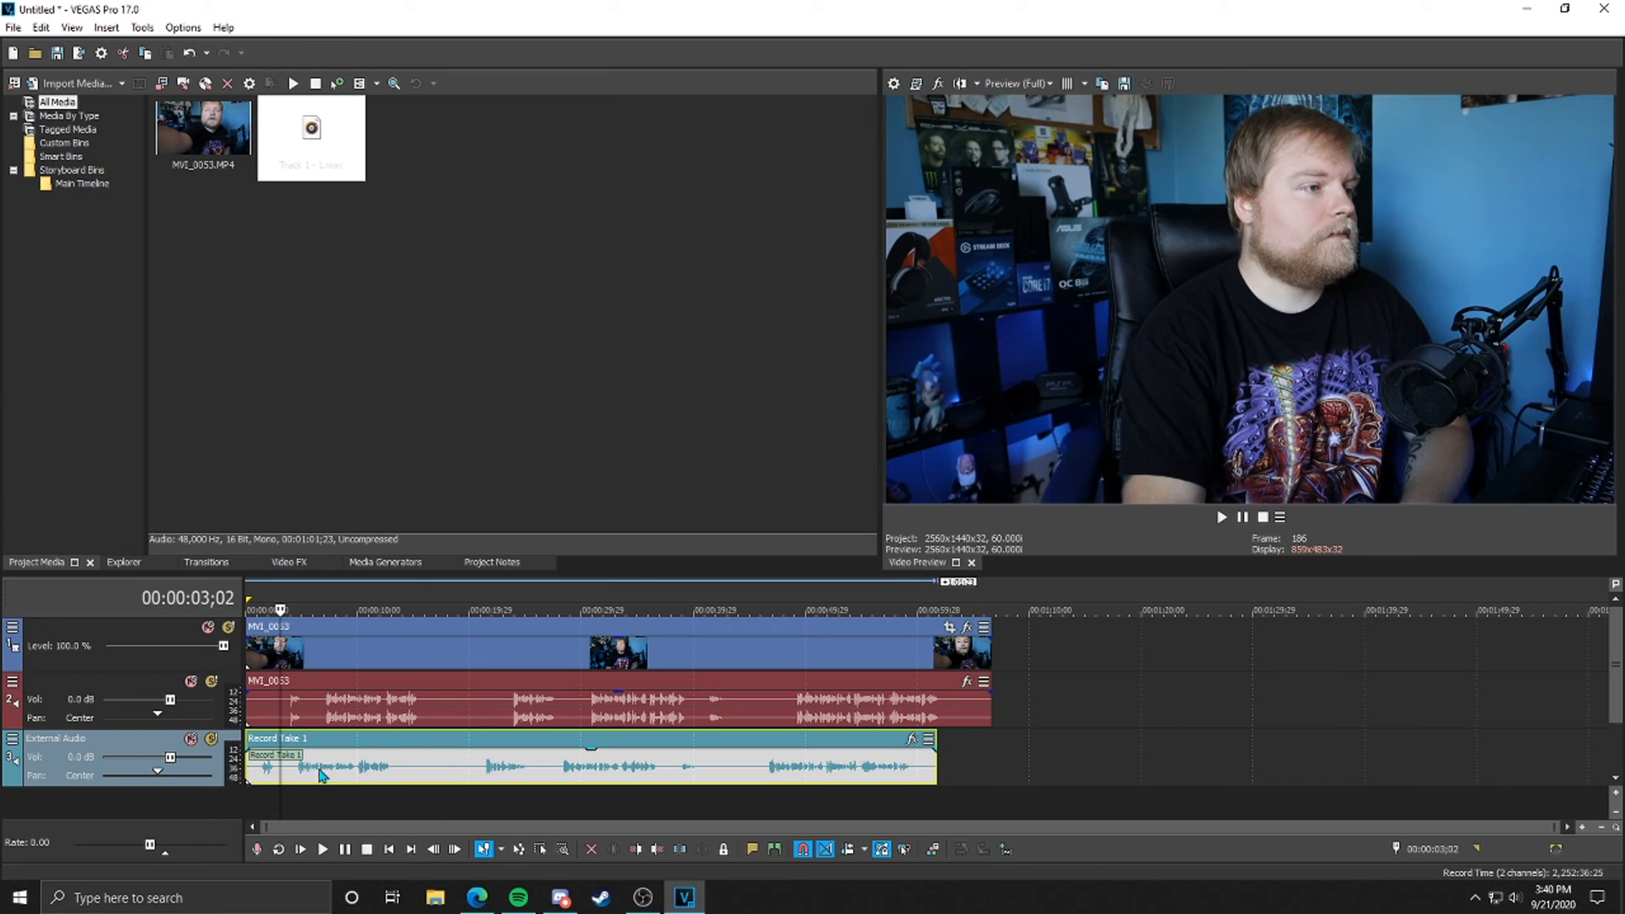
{"action": "mouse_move", "coordinate": [476, 739]}
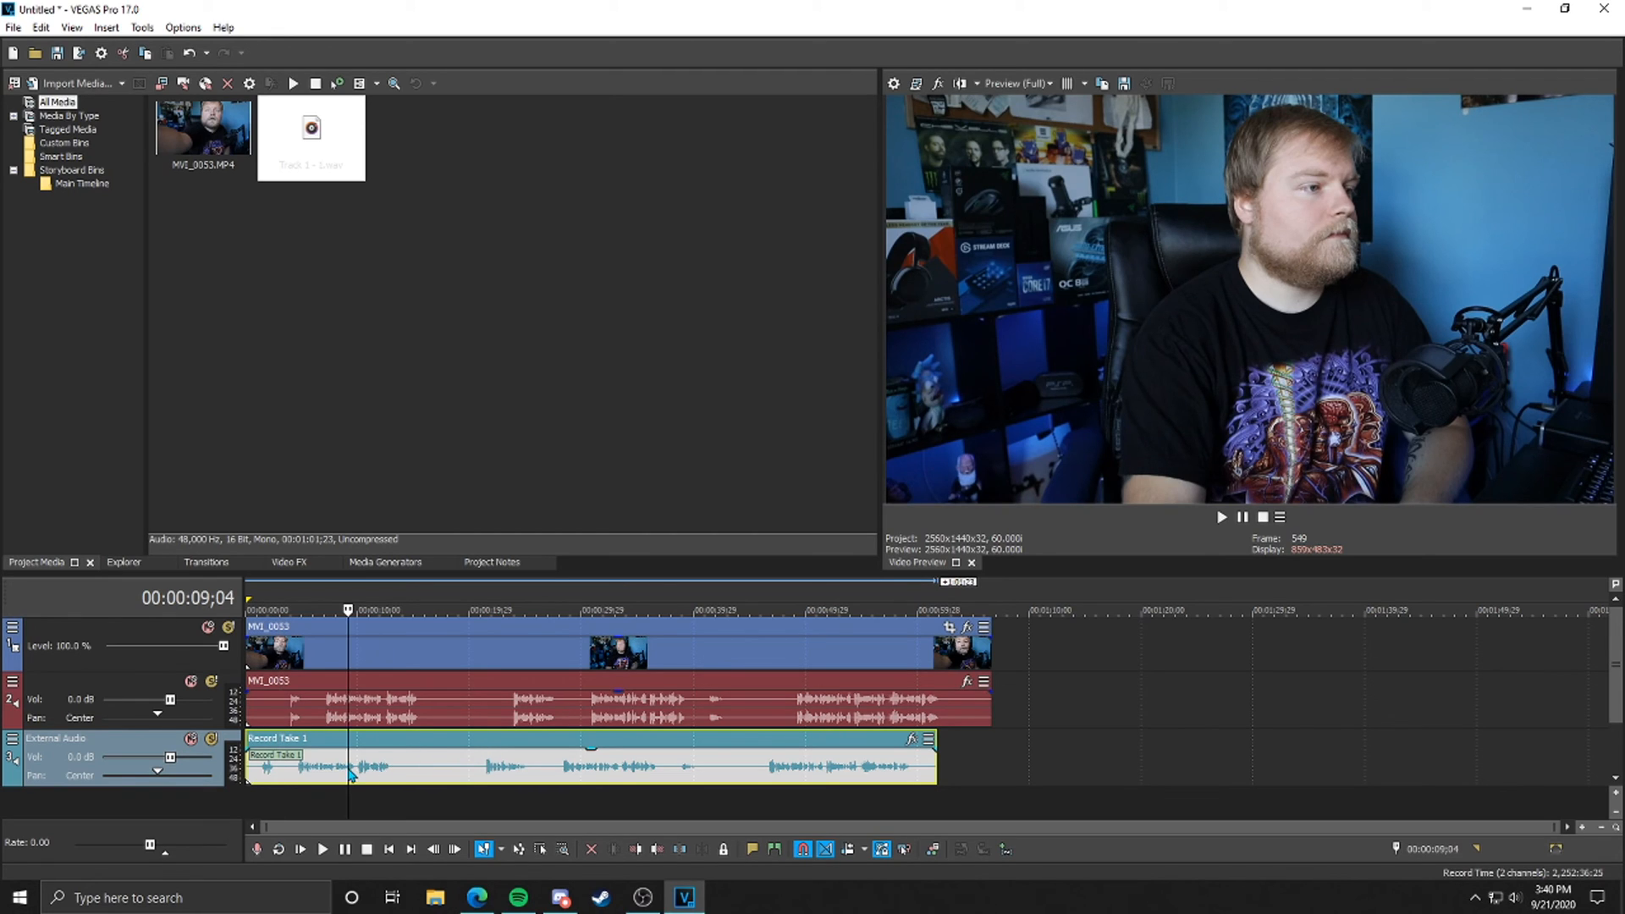
- Place Track 1 - 1.wav on External Audio and offset the camera clip so the waveforms align
{"action": "left_click", "coordinate": [524, 609]}
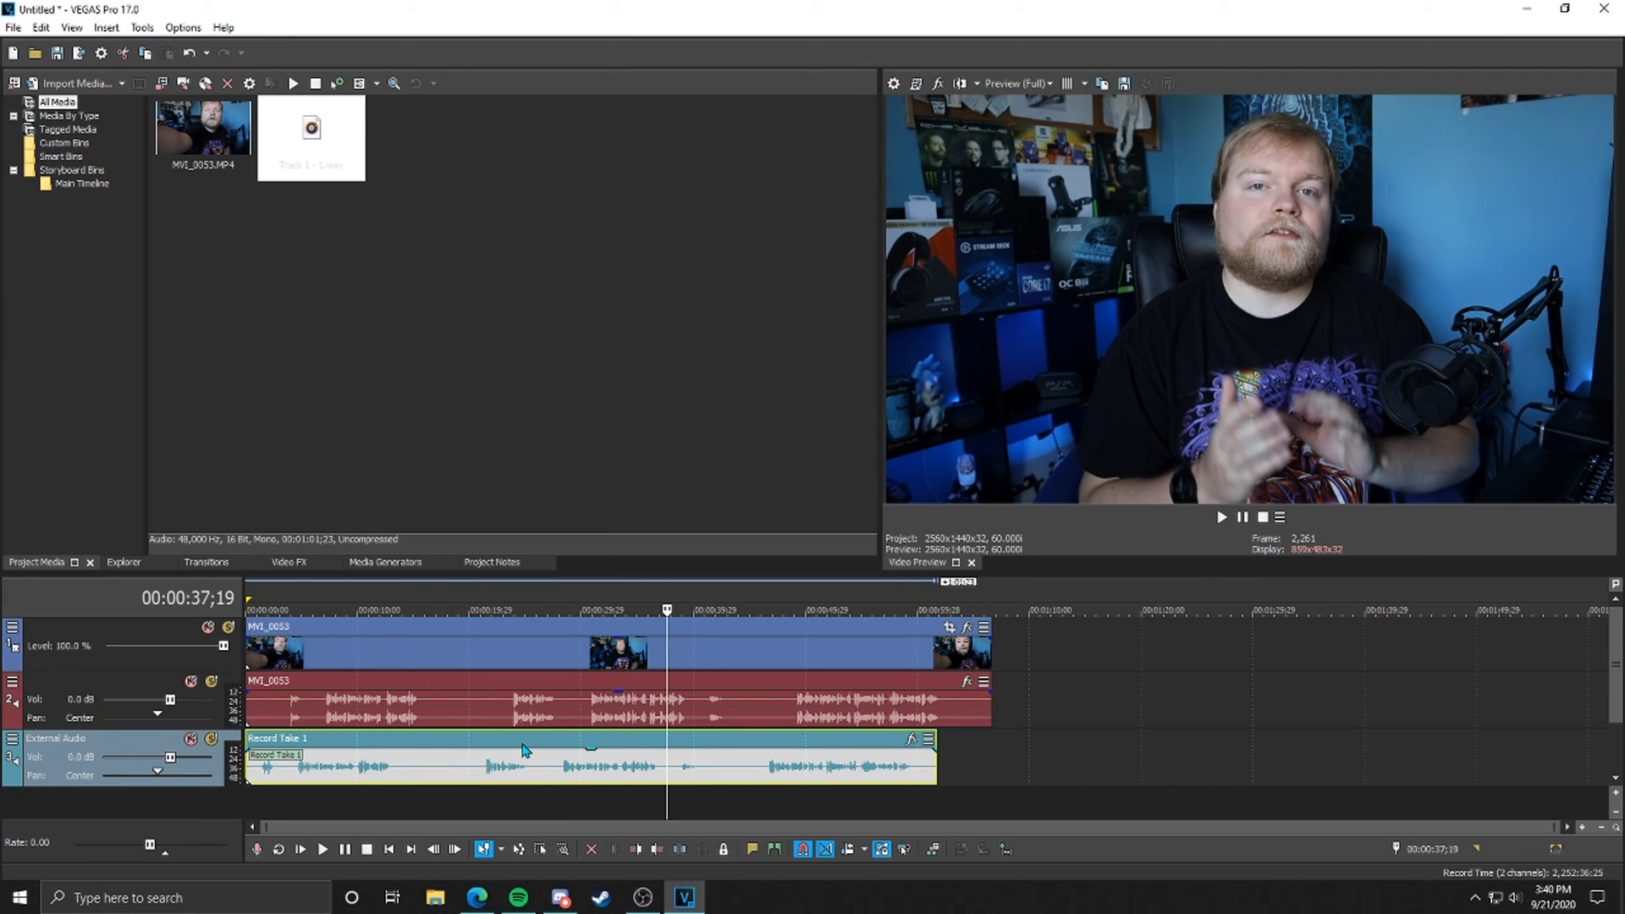
{"action": "left_click", "coordinate": [498, 608]}
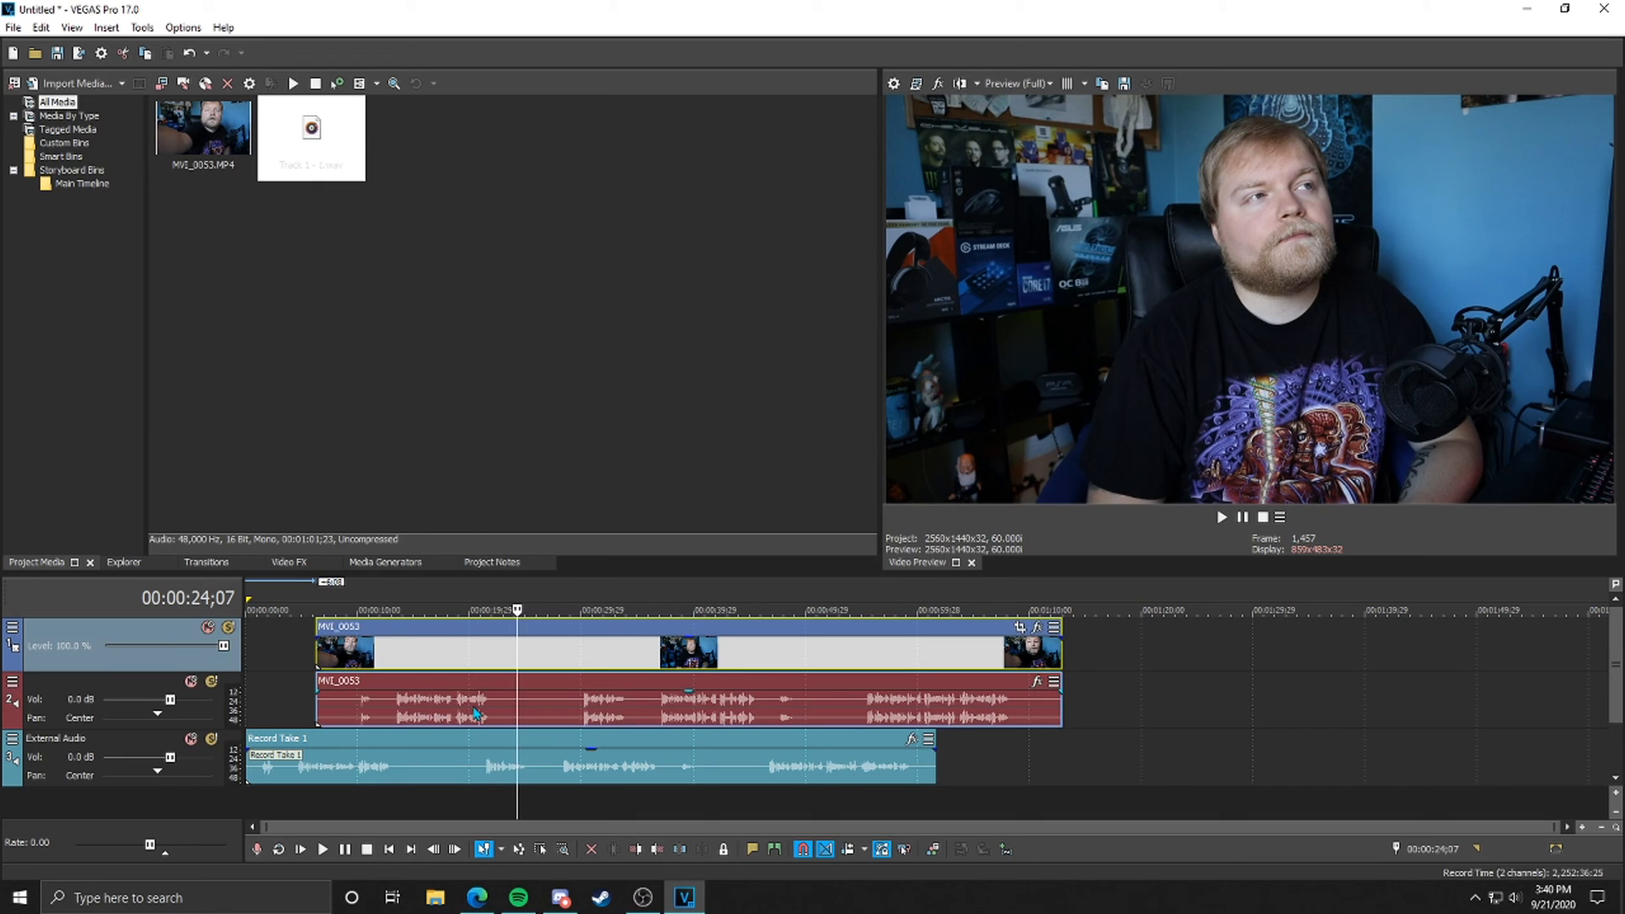
- Remove the camera audio event from its group so it can be handled separately
{"action": "right_click", "coordinate": [474, 714]}
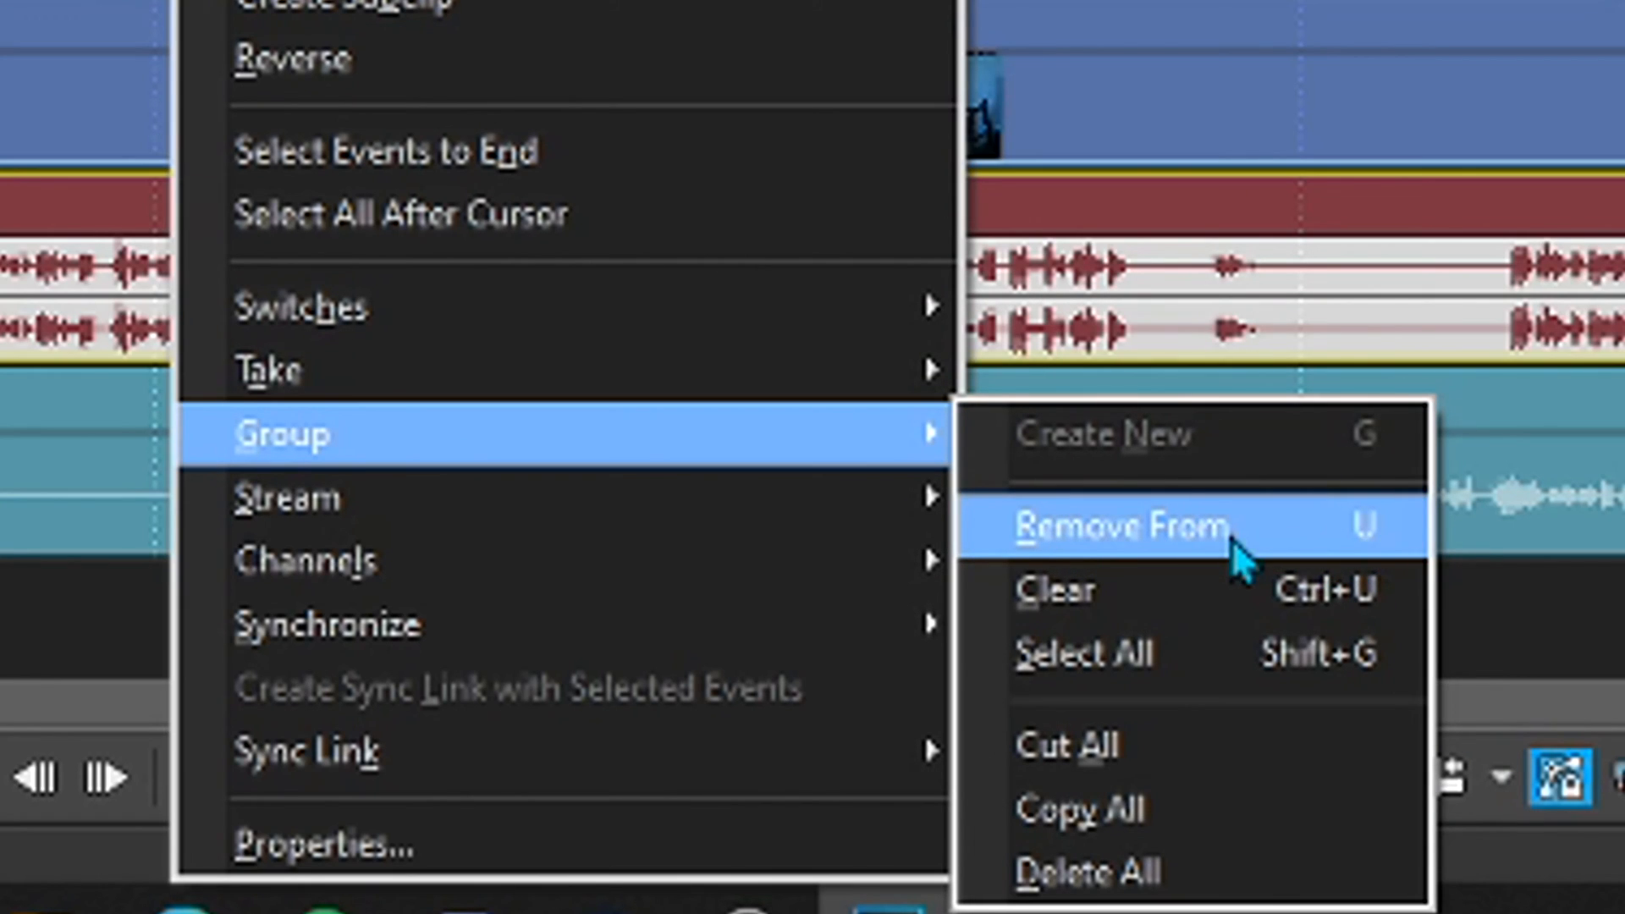
{"action": "left_click", "coordinate": [1127, 525]}
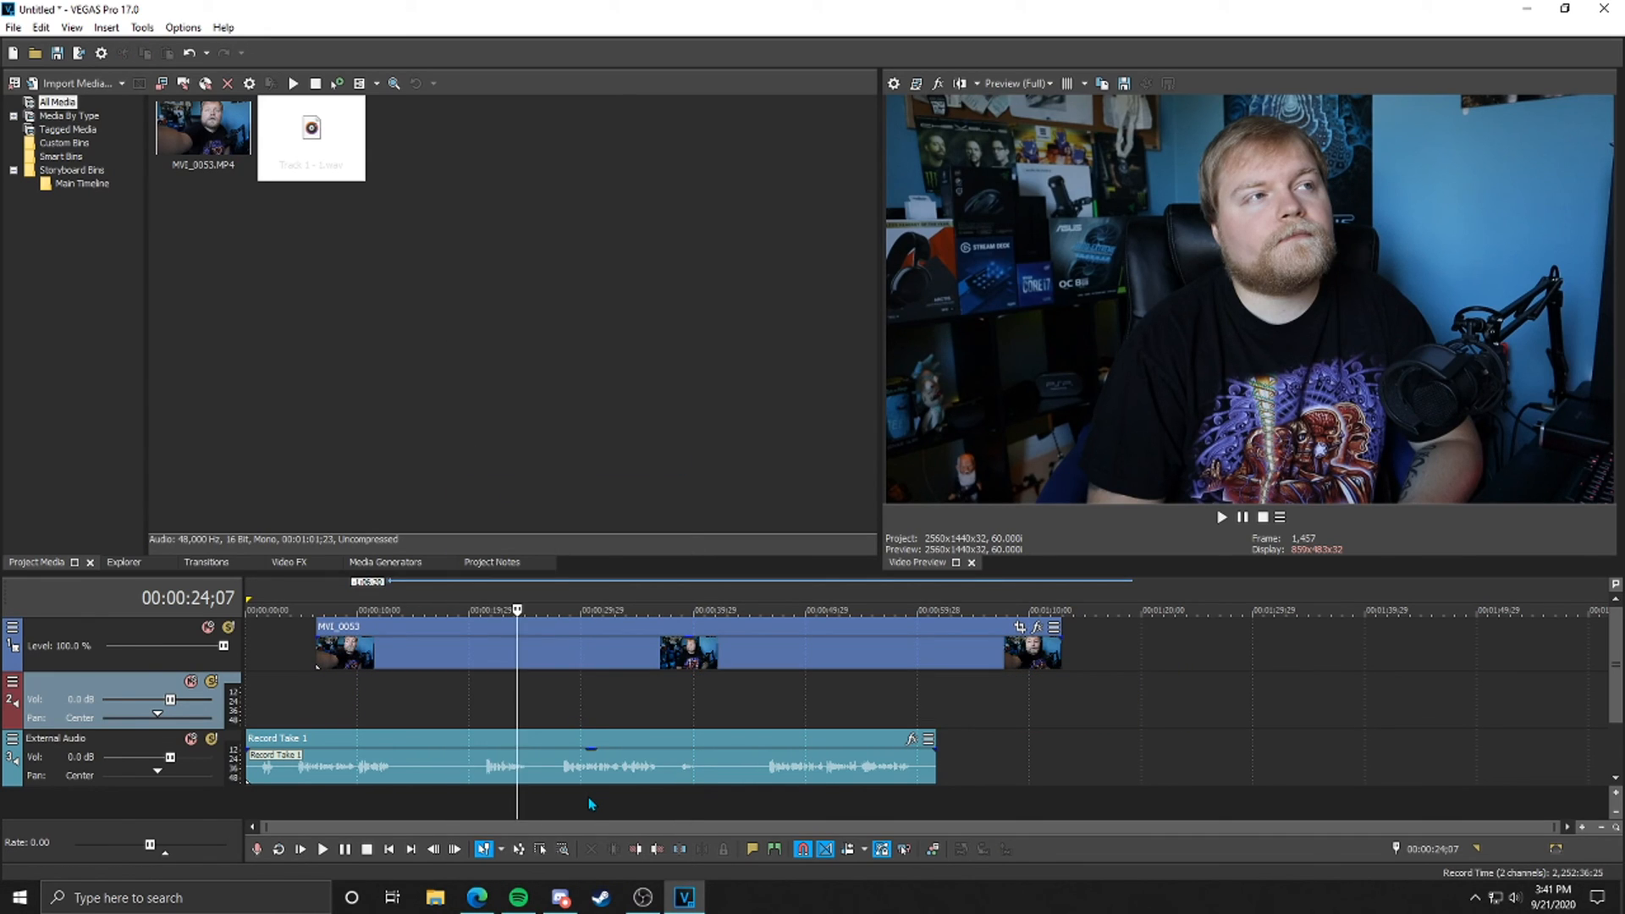
{"action": "left_click", "coordinate": [41, 27]}
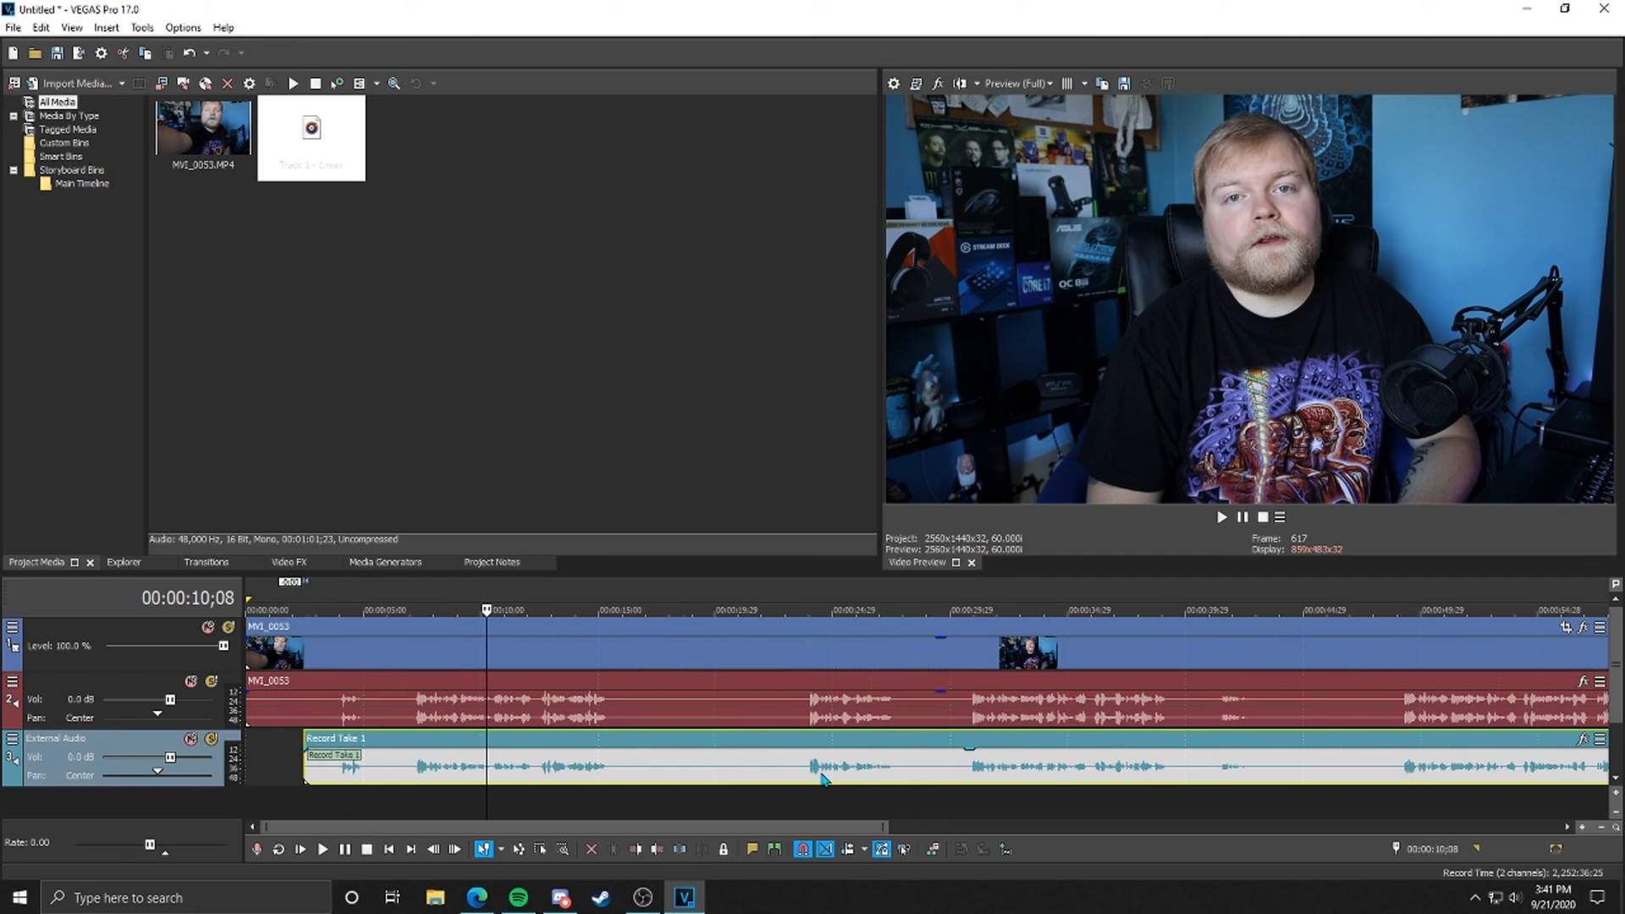
- Play the timeline from near the start to check the camera audio against Record Take 1
{"action": "left_click", "coordinate": [406, 609]}
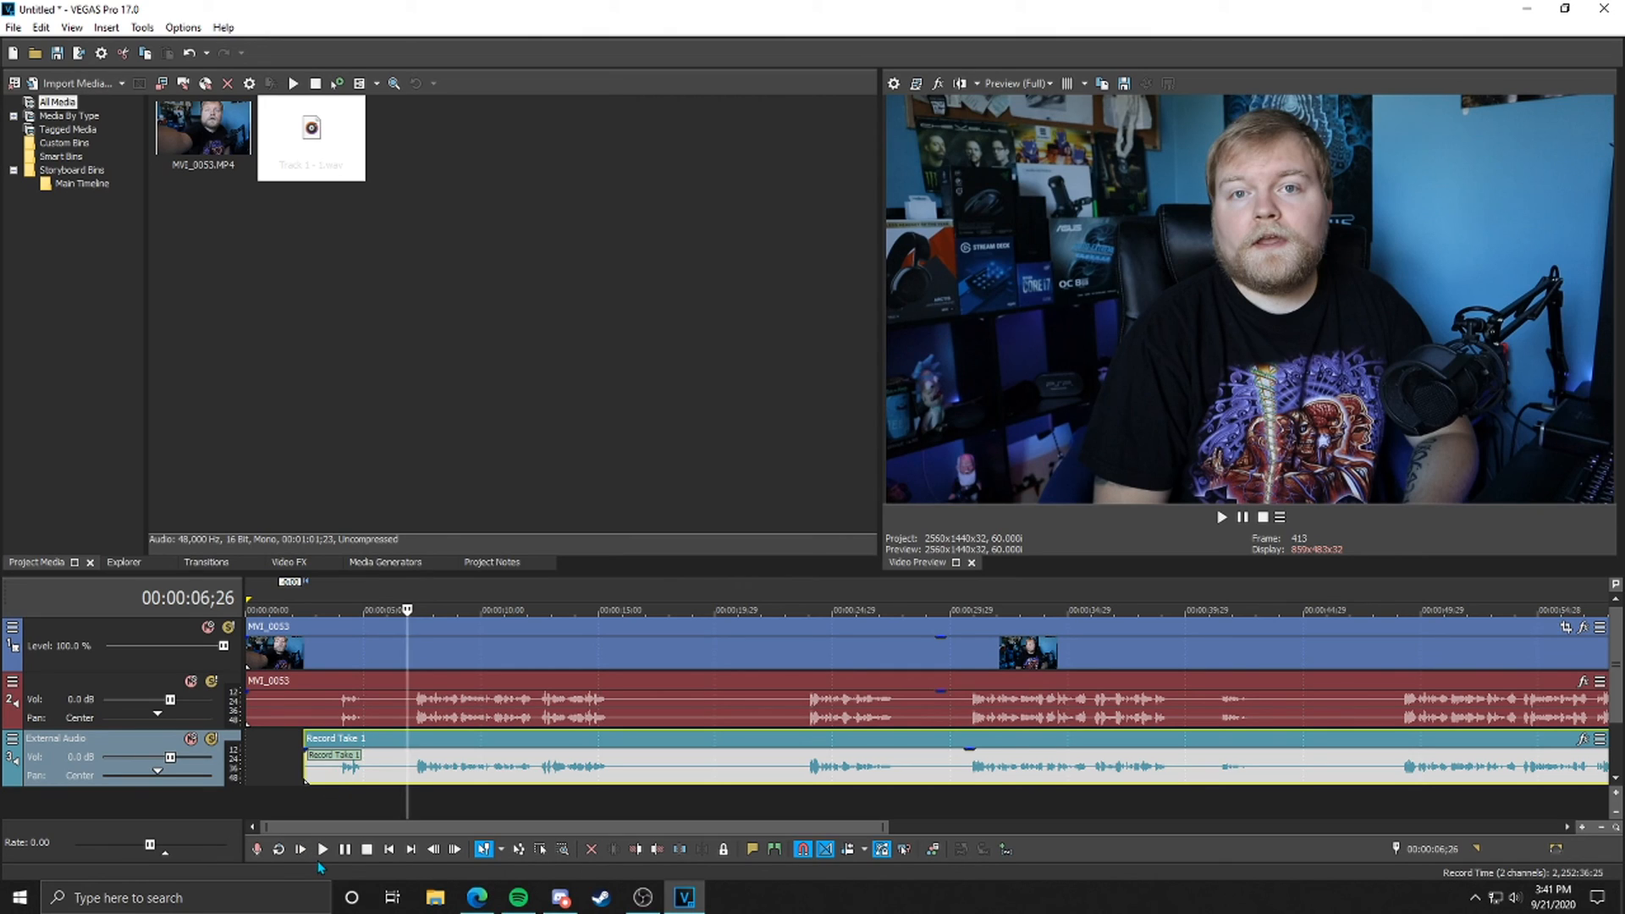
{"action": "left_click", "coordinate": [324, 850]}
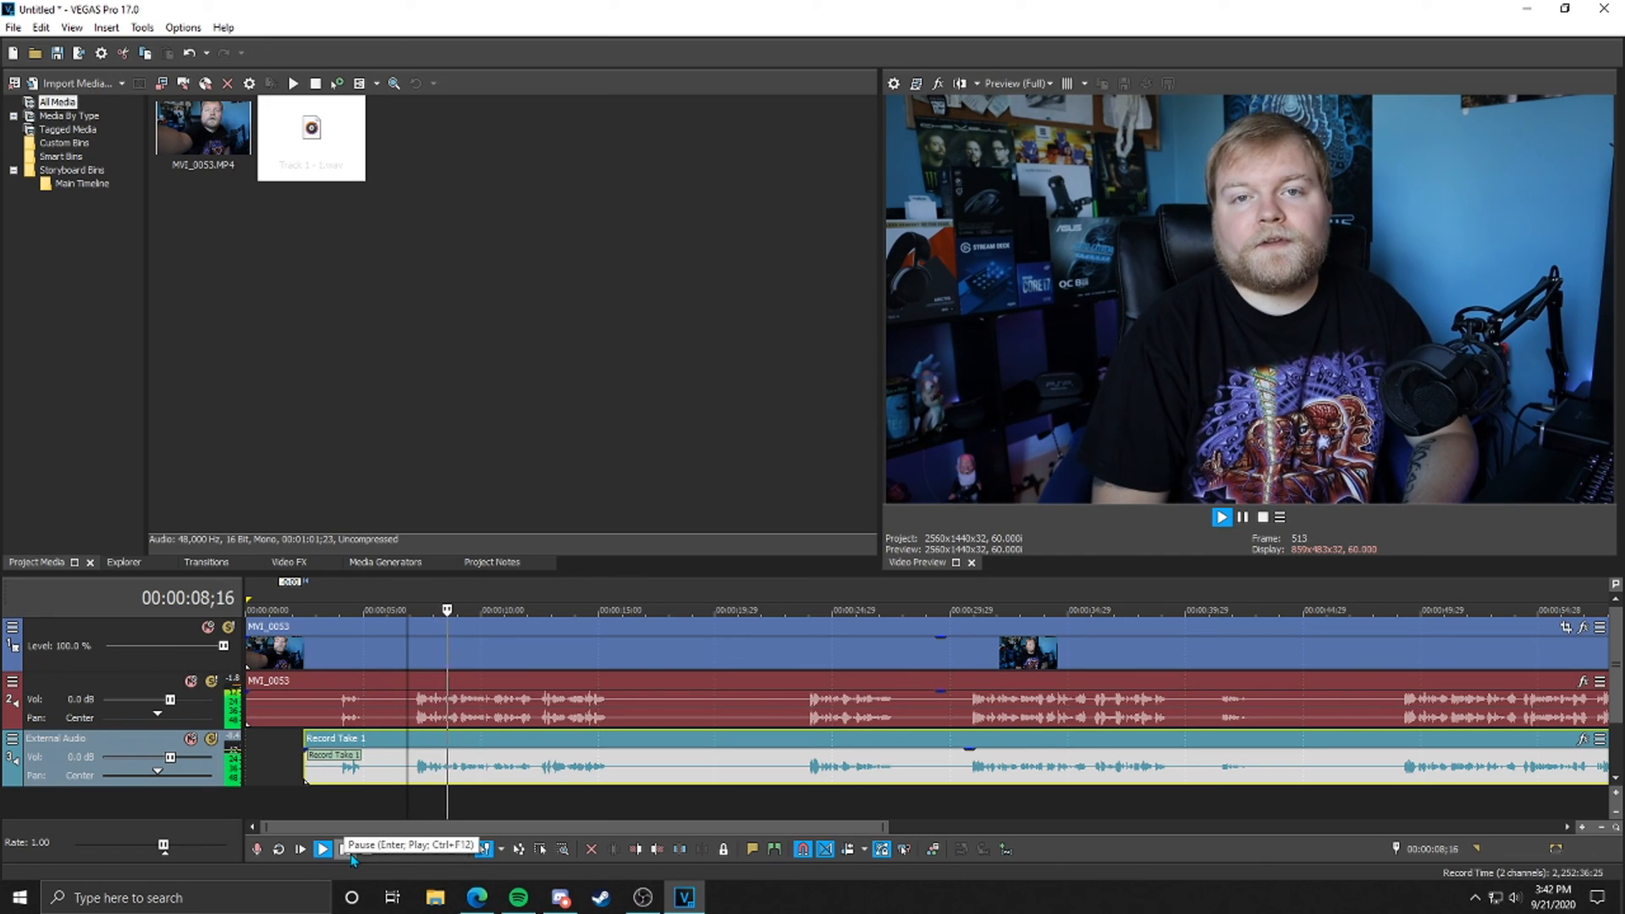
{"action": "left_click", "coordinate": [322, 848]}
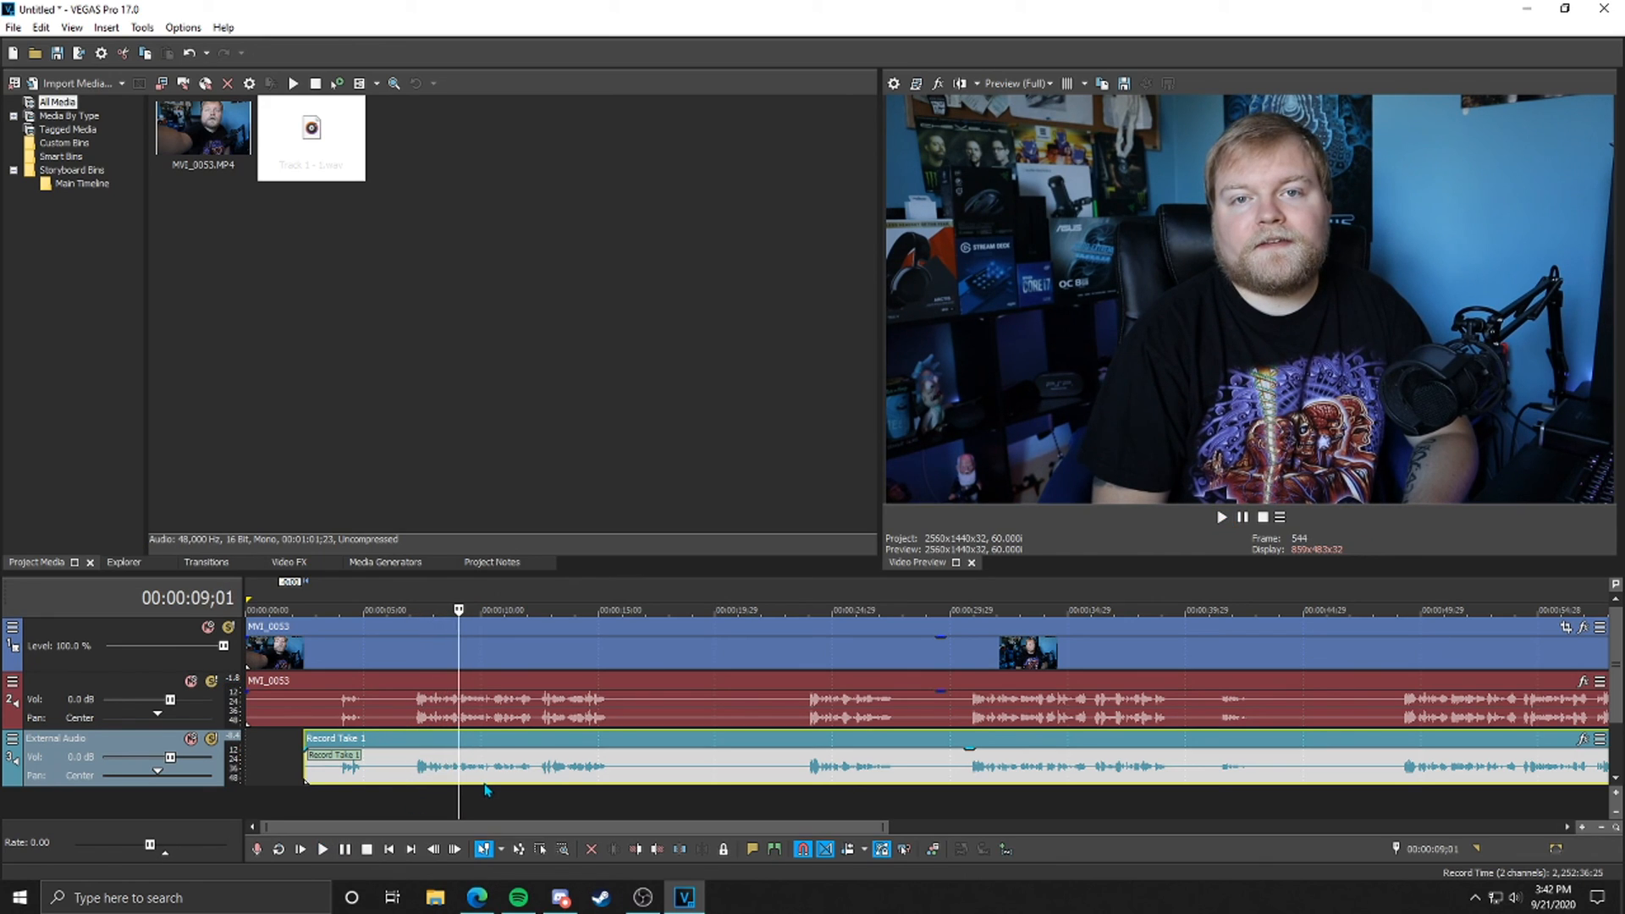
{"action": "mouse_move", "coordinate": [474, 787]}
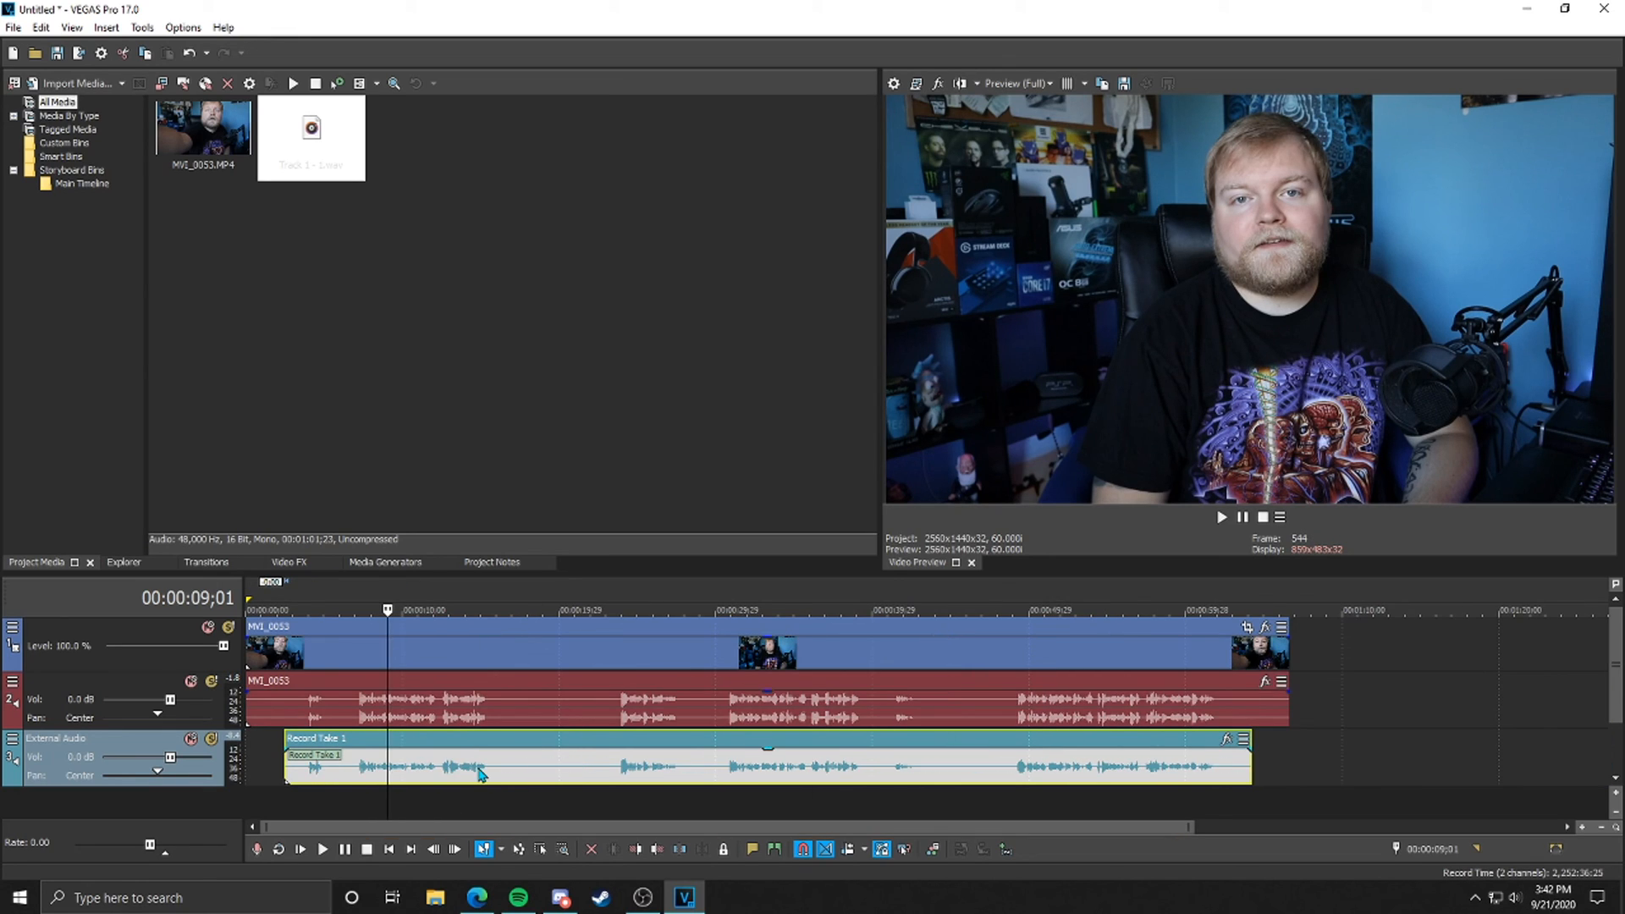
{"action": "mouse_move", "coordinate": [468, 776]}
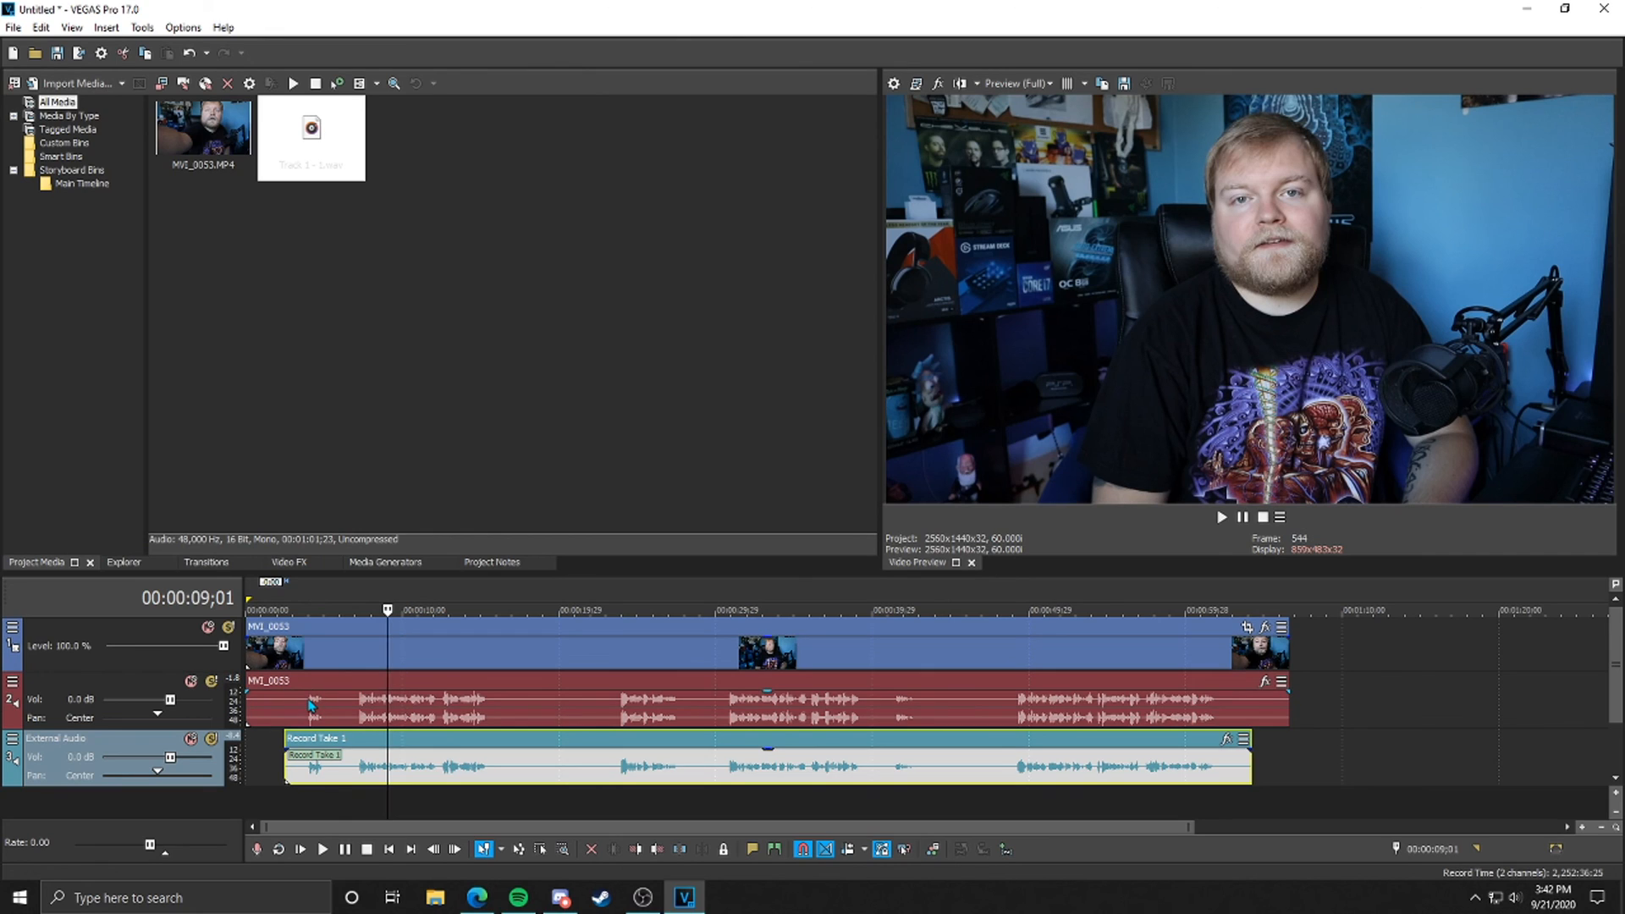
{"action": "mouse_move", "coordinate": [322, 709]}
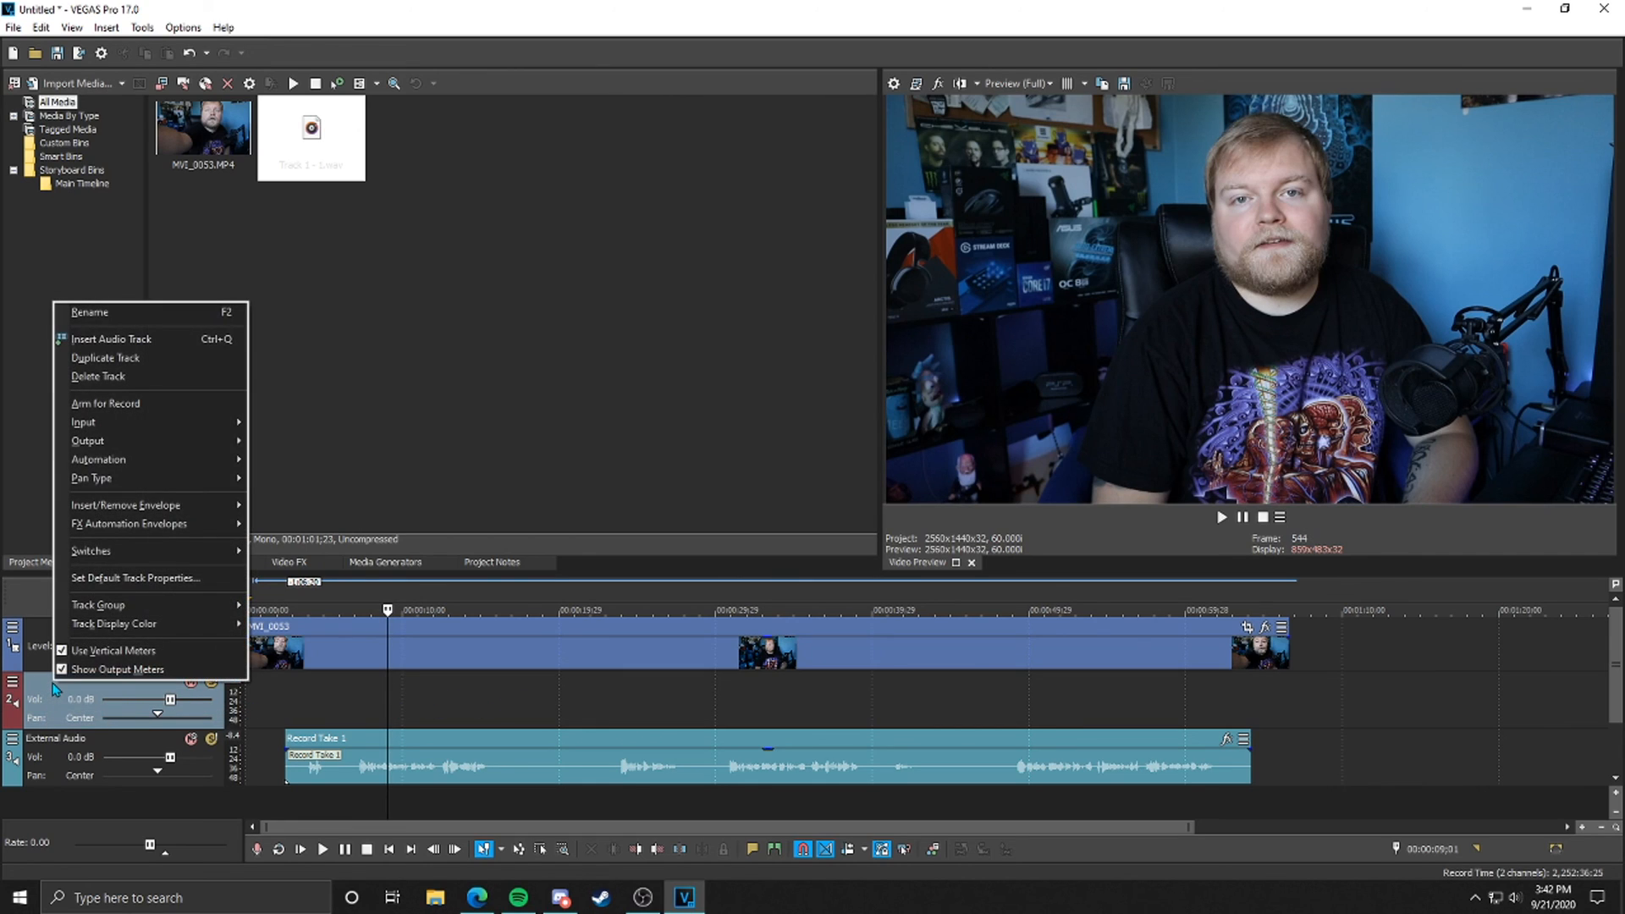
{"action": "mouse_move", "coordinate": [98, 376]}
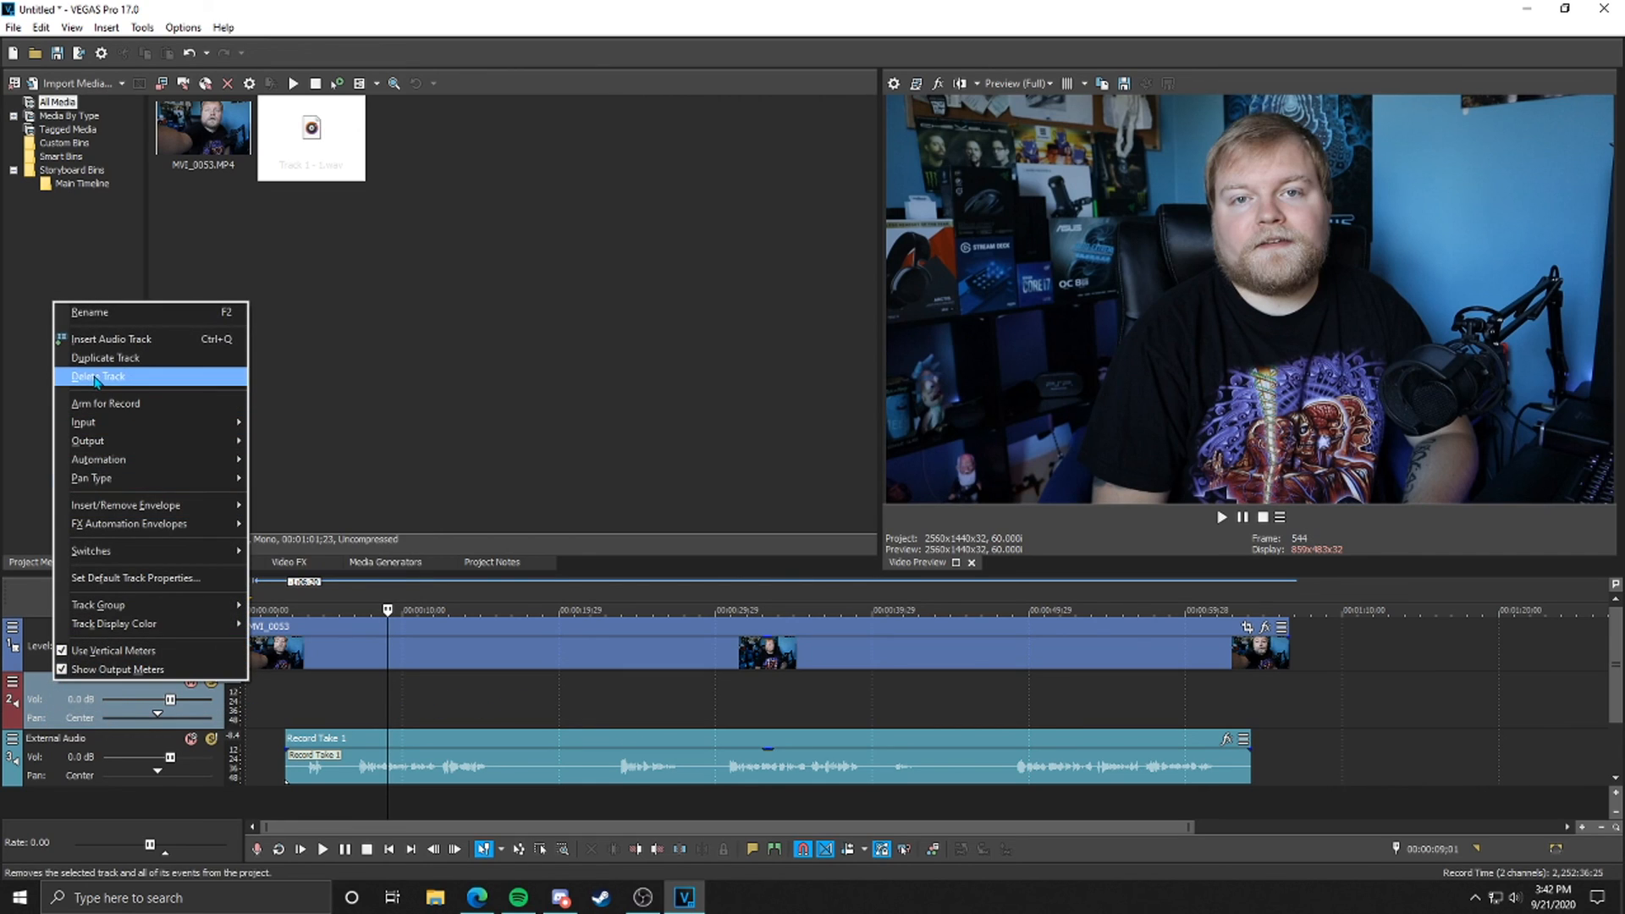
- Delete the MVI_0053 camera audio track, leaving the video above External Audio
{"action": "left_click", "coordinate": [96, 376]}
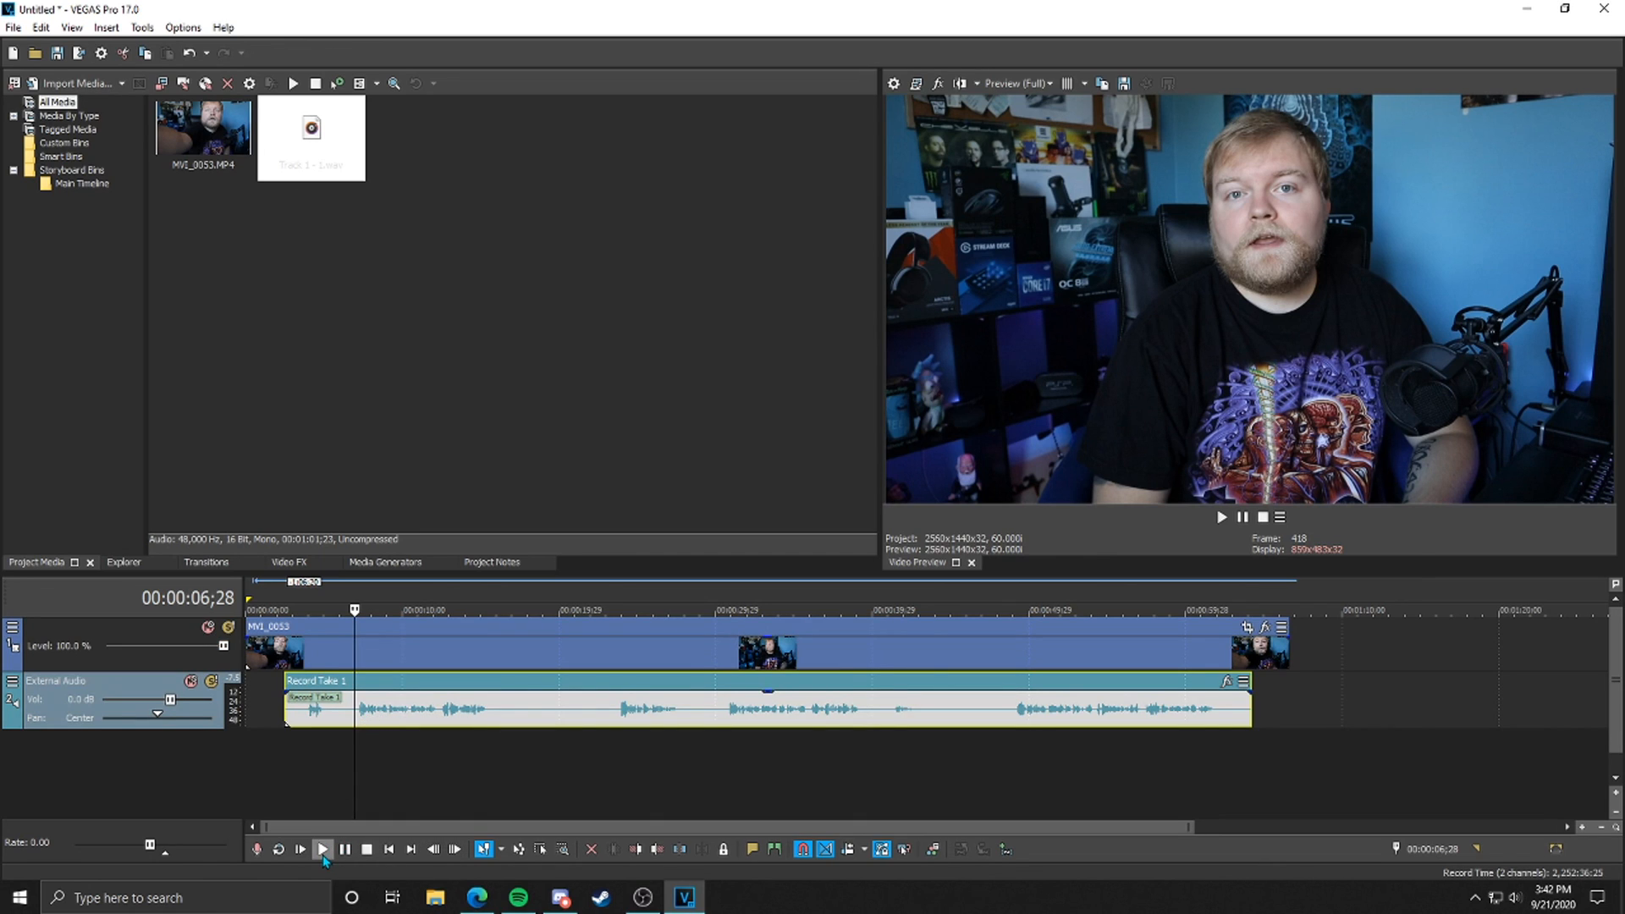
{"action": "left_click", "coordinate": [322, 850]}
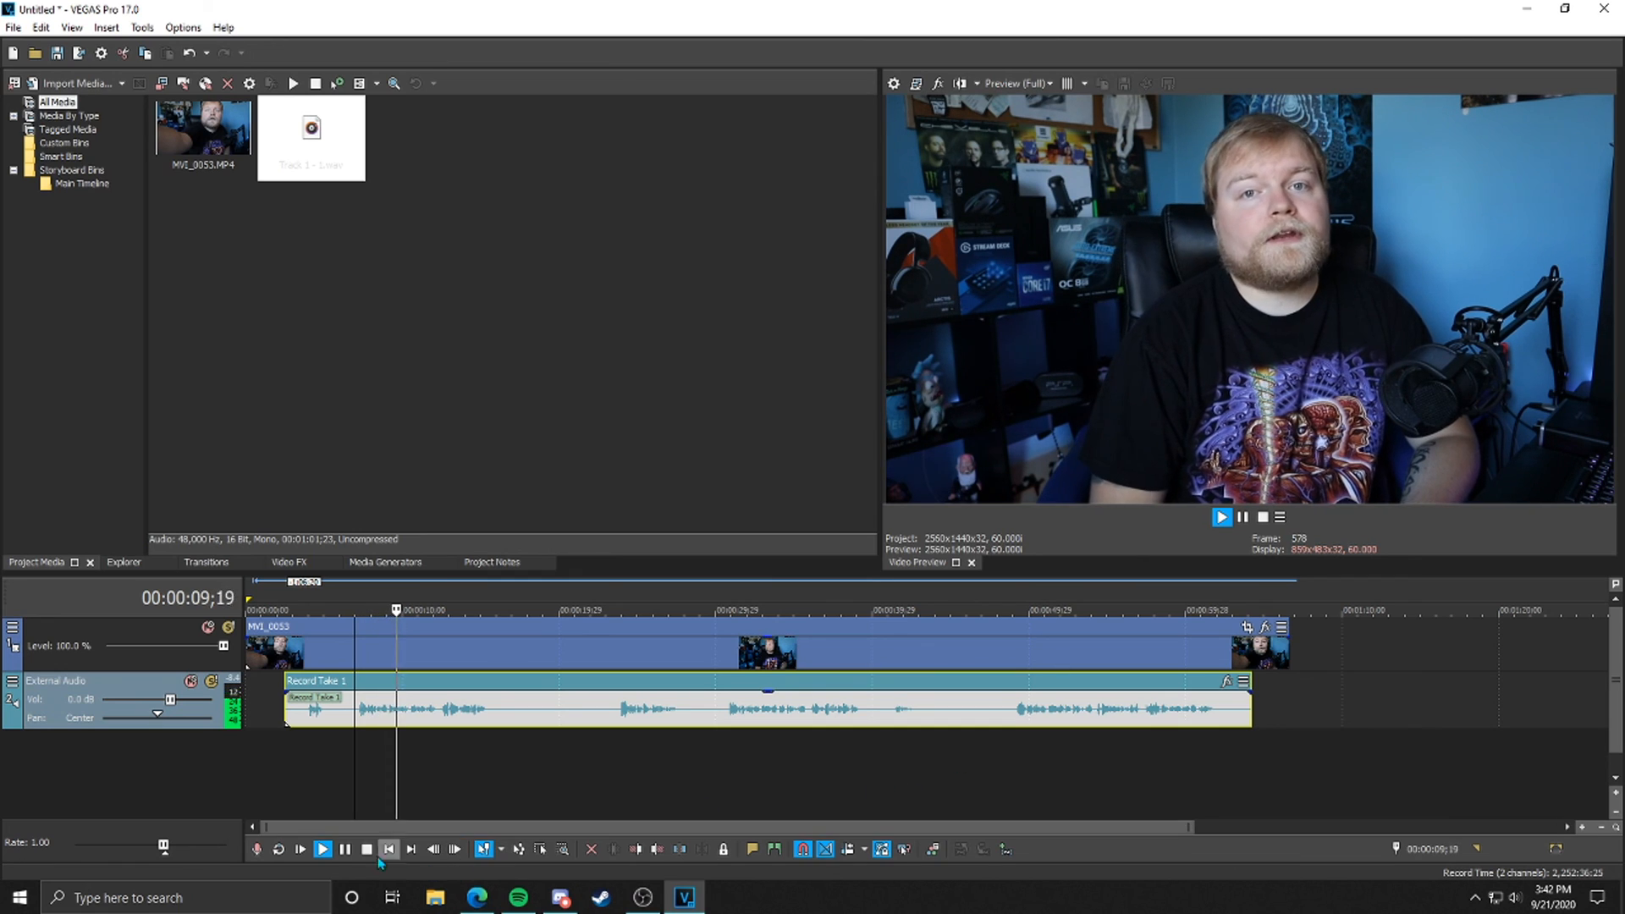
{"action": "left_click", "coordinate": [322, 850]}
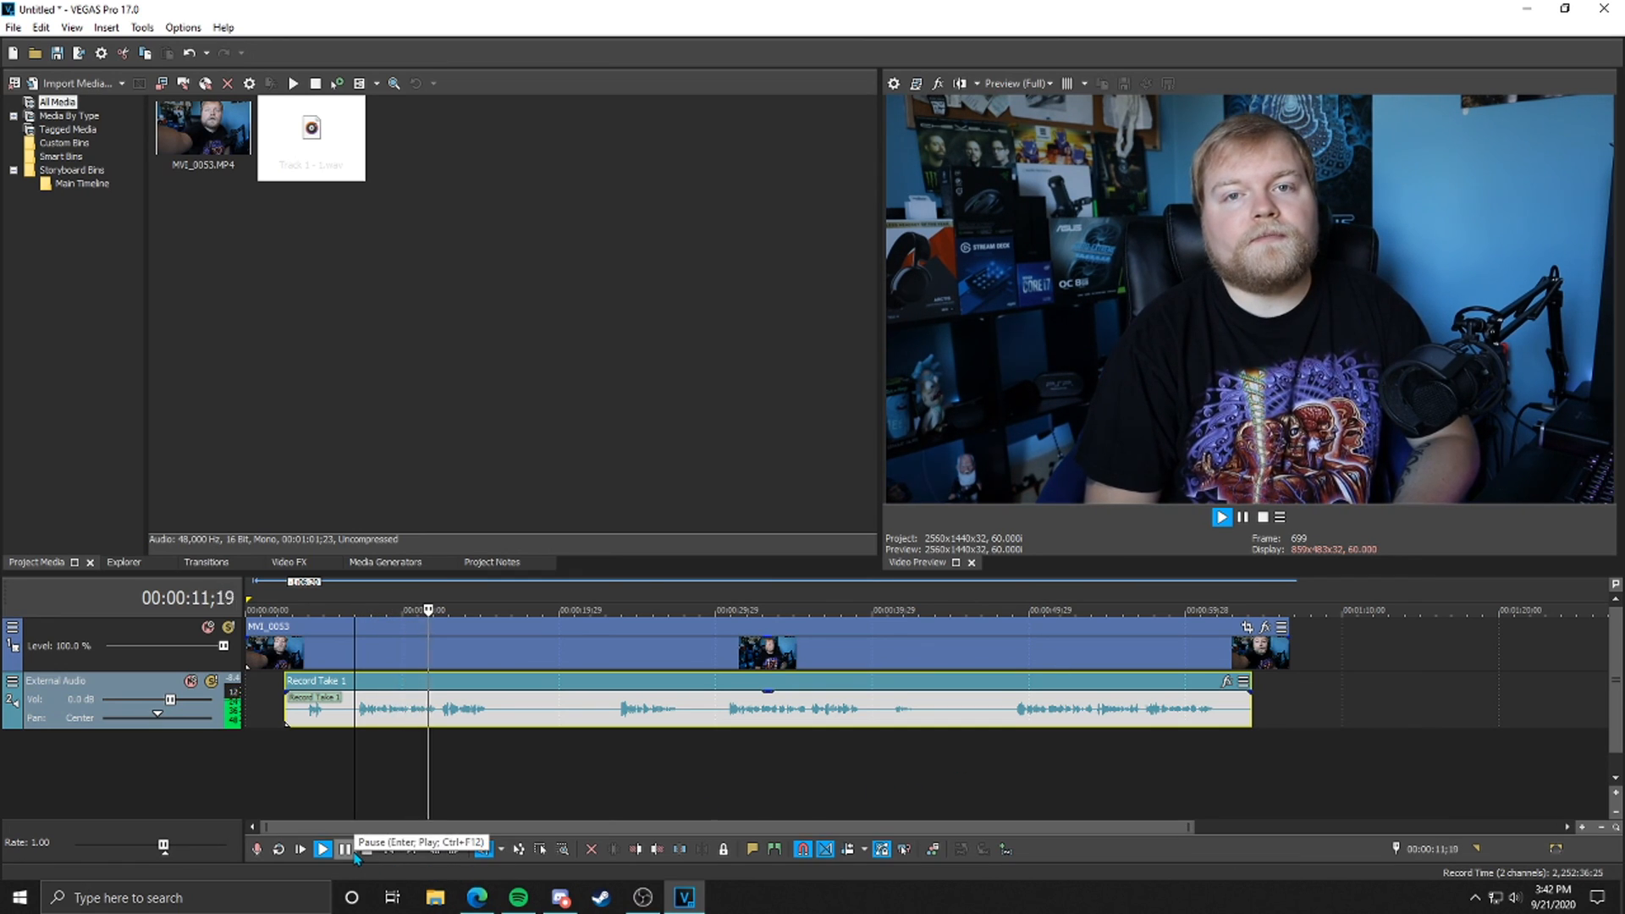
{"action": "left_click", "coordinate": [323, 850]}
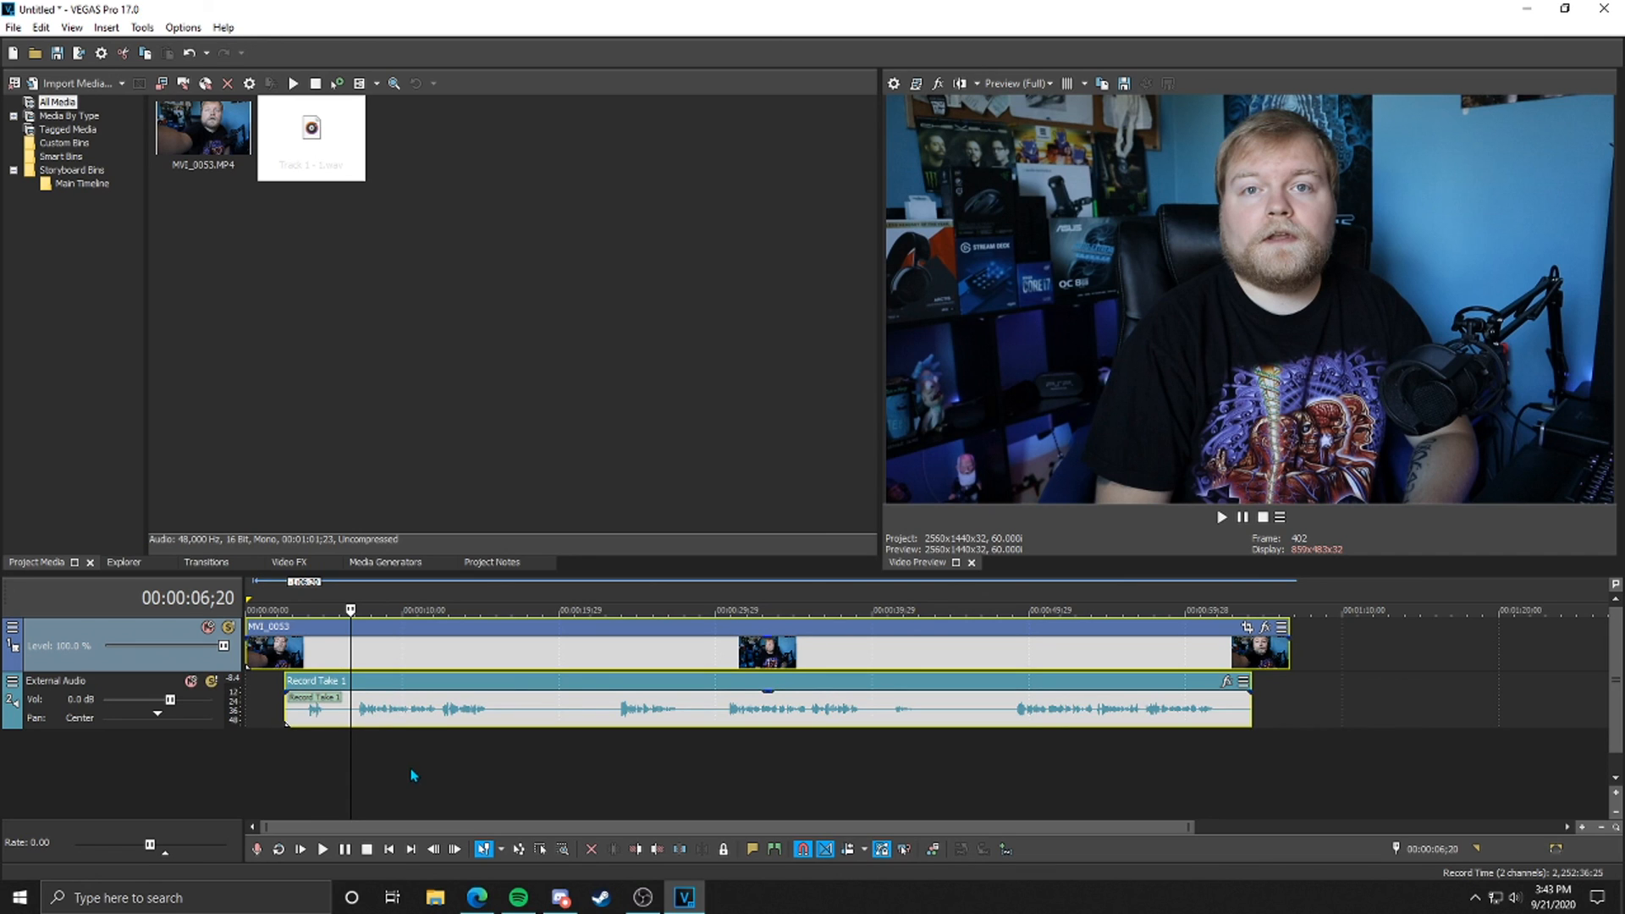
{"action": "mouse_move", "coordinate": [396, 719]}
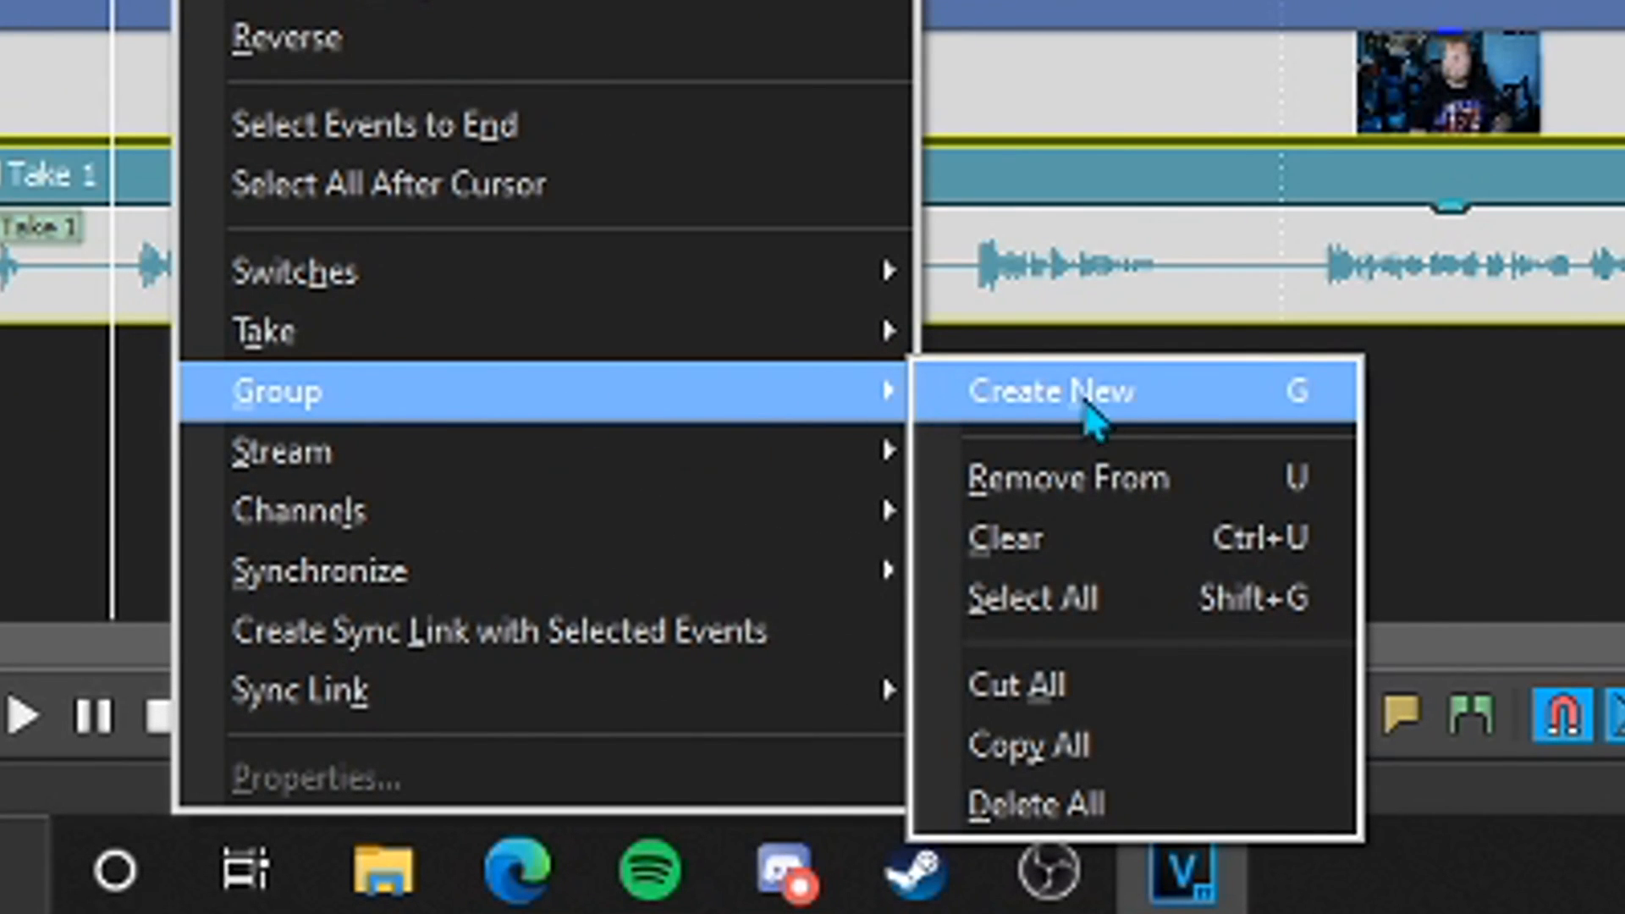
{"action": "mouse_move", "coordinate": [1204, 431]}
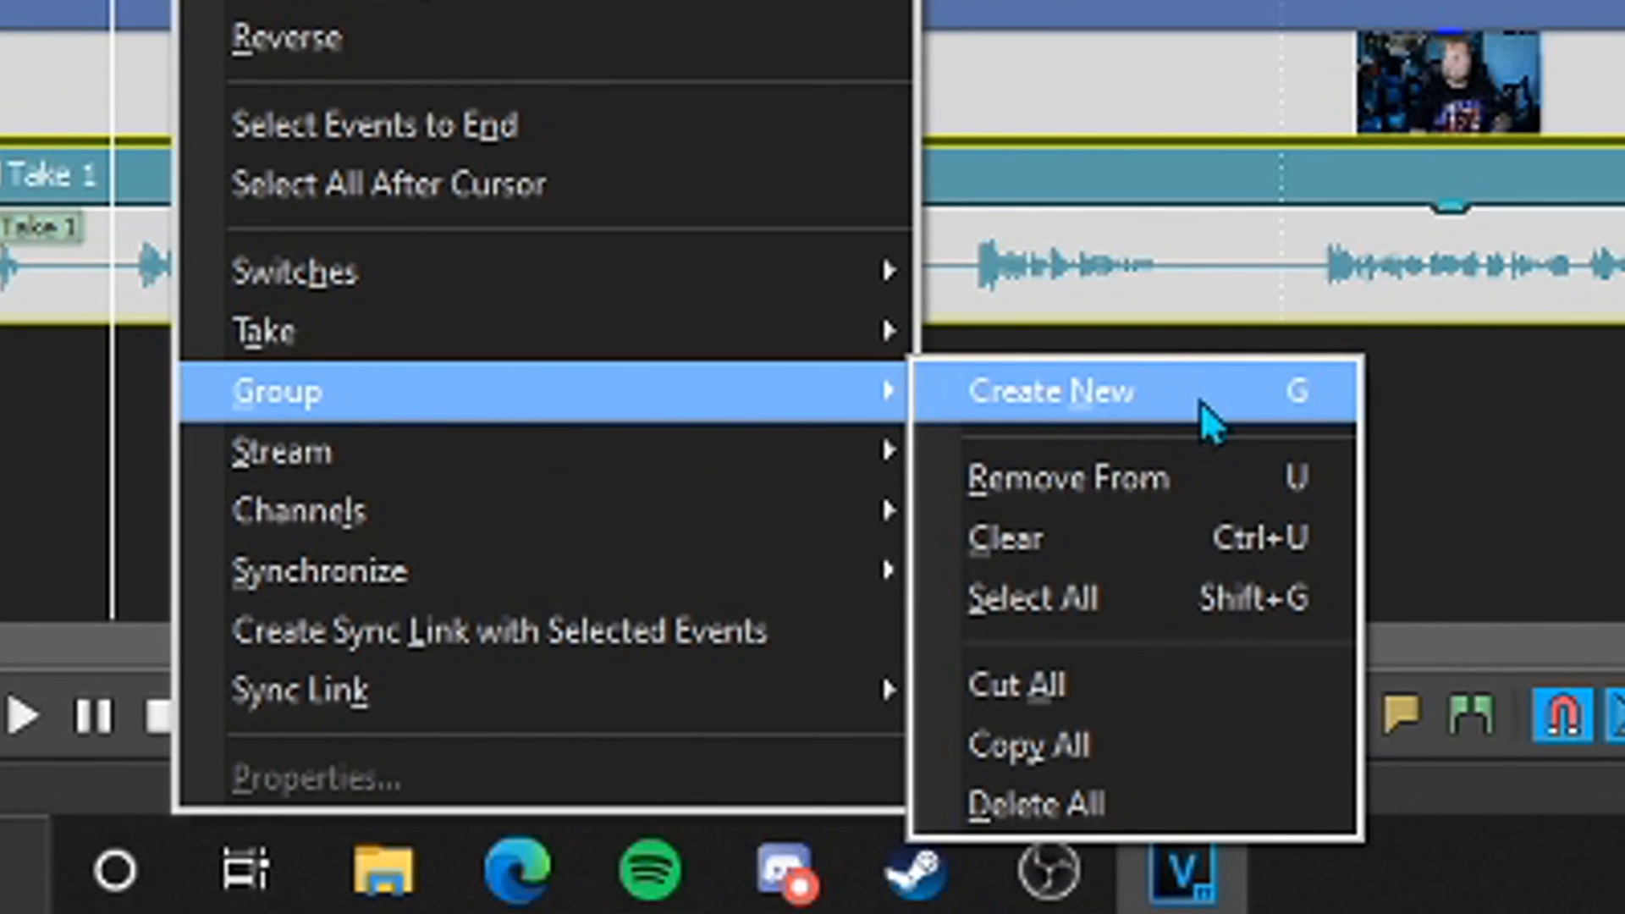
- Group the MVI_0053 video event with the Record Take 1 audio event
{"action": "left_click", "coordinate": [1053, 391]}
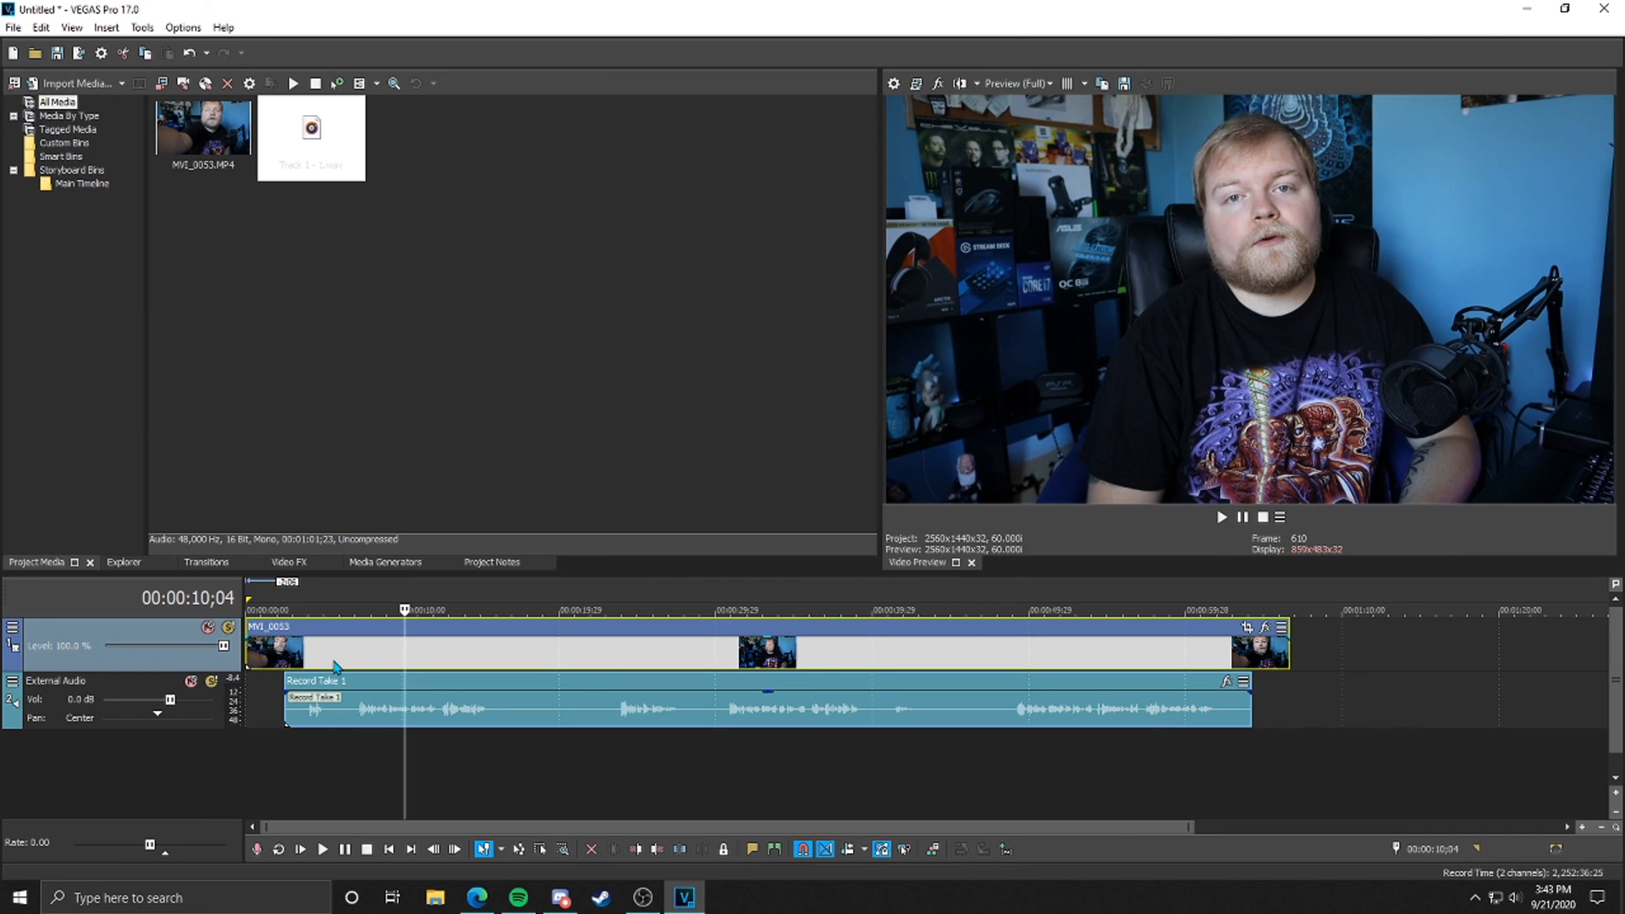
- Trim the grouped events' start, move them to the timeline beginning, and play back to verify
{"action": "left_click", "coordinate": [352, 609]}
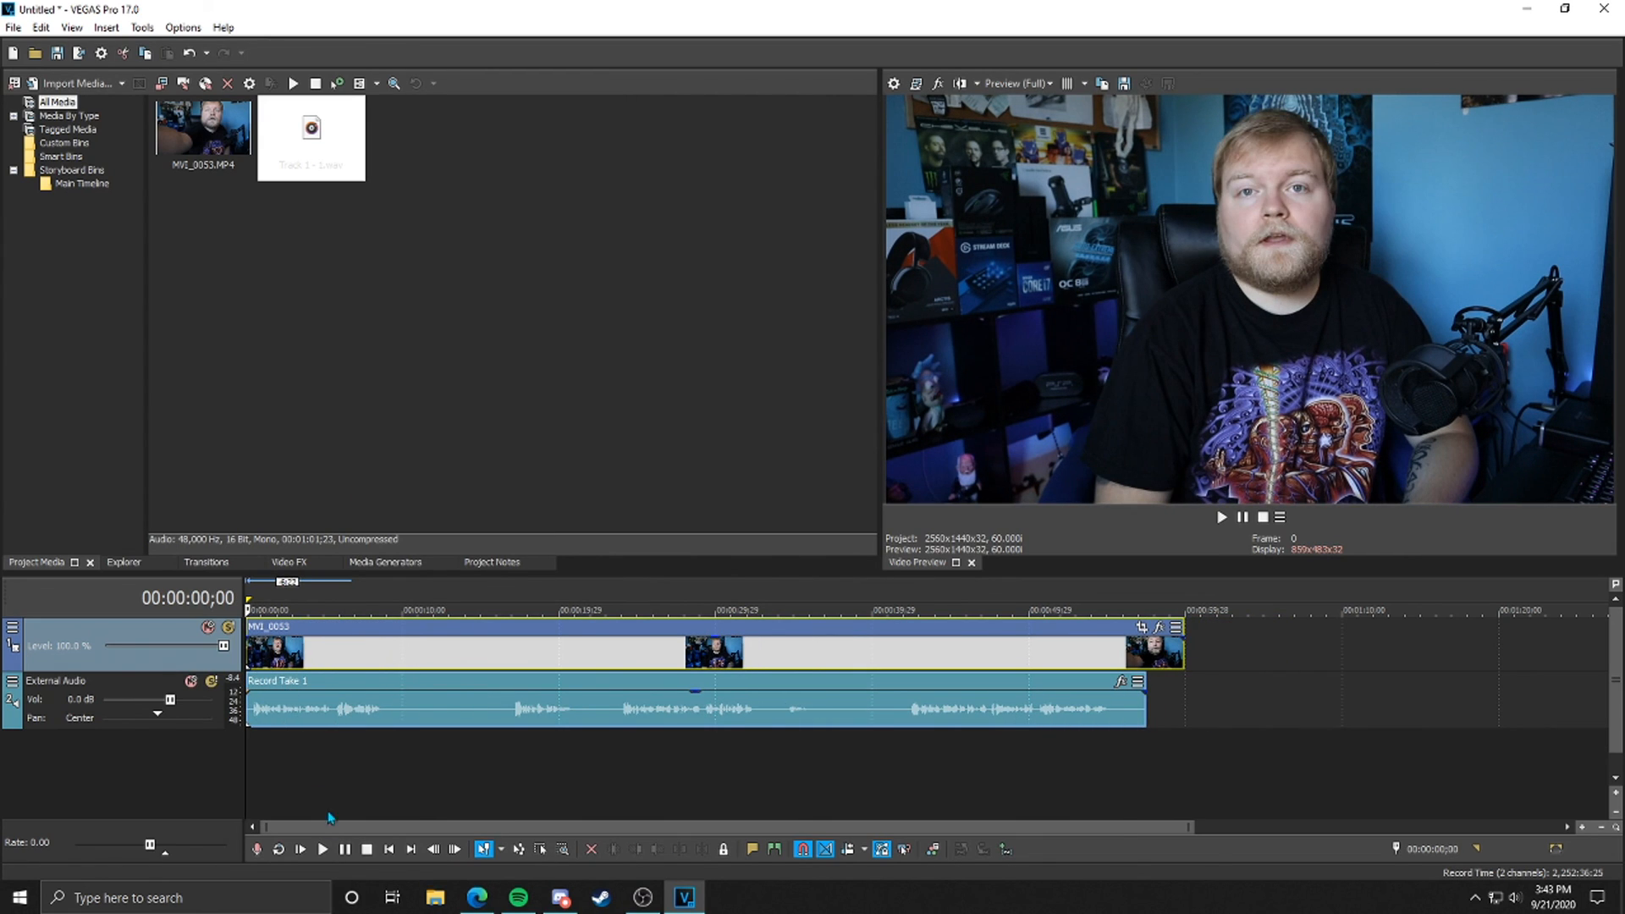
{"action": "left_click", "coordinate": [325, 850]}
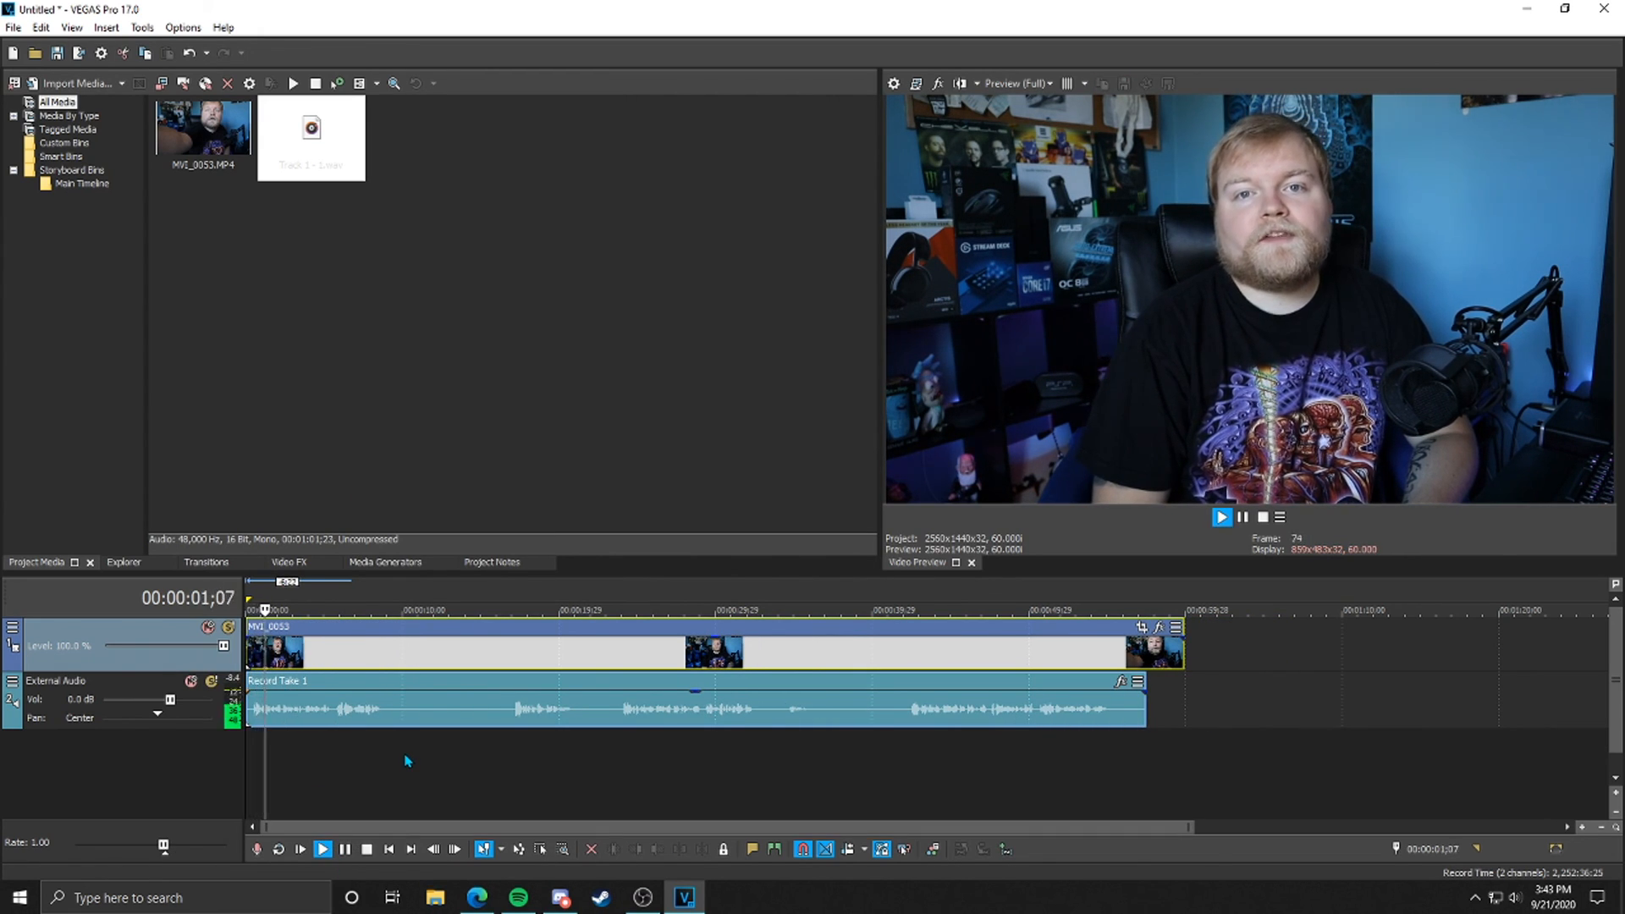
{"action": "left_click", "coordinate": [325, 850]}
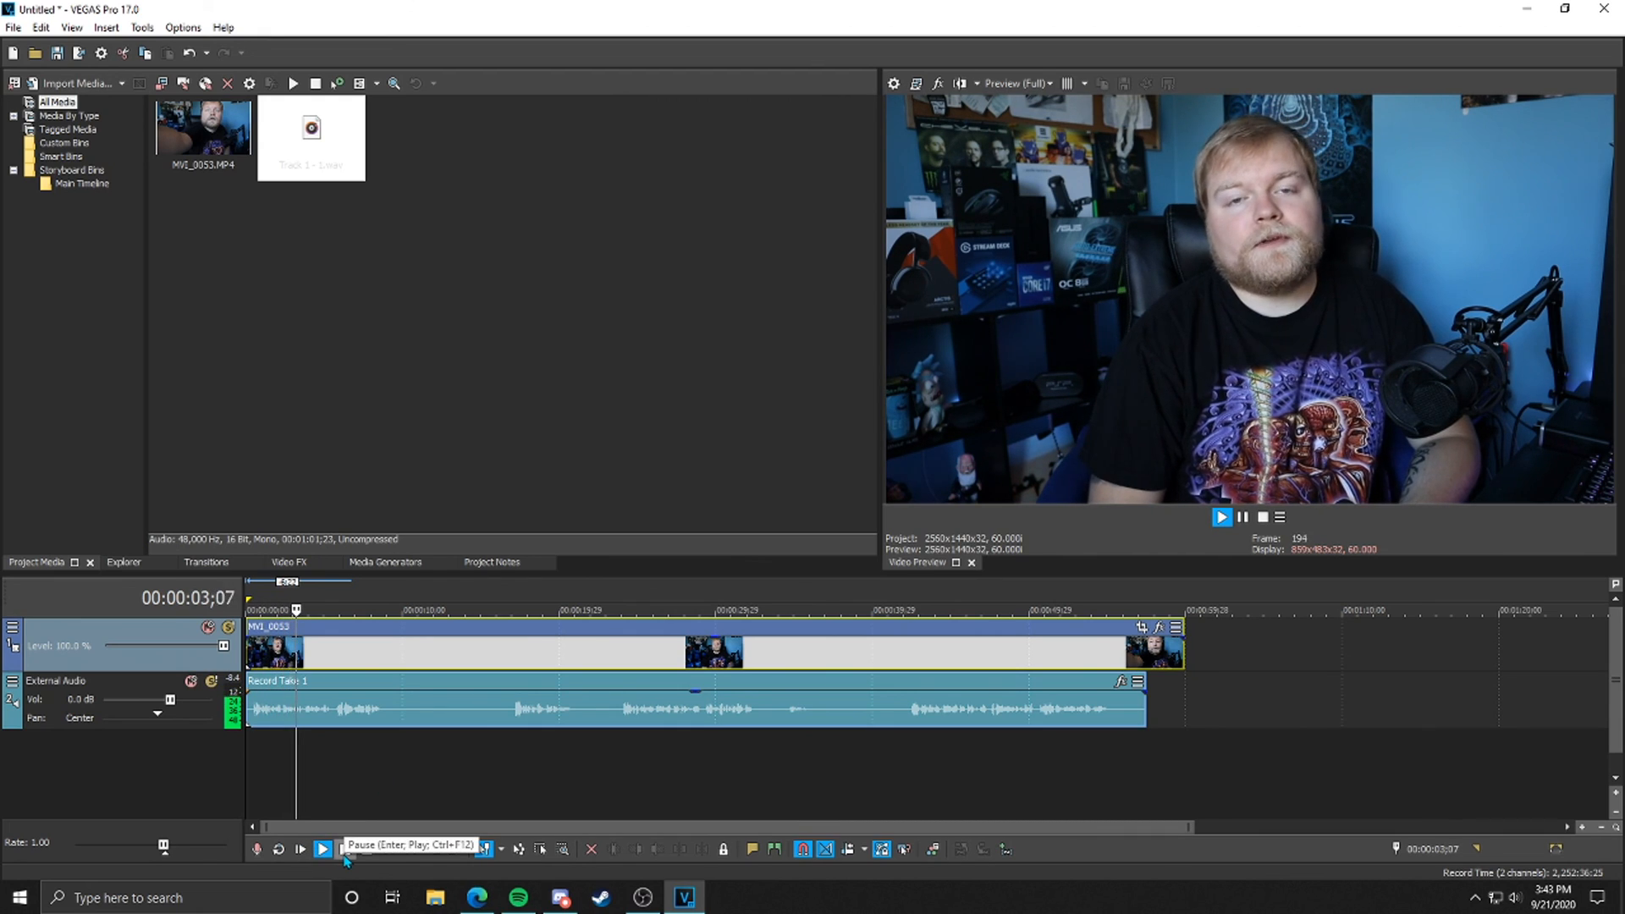
{"action": "left_click", "coordinate": [318, 850]}
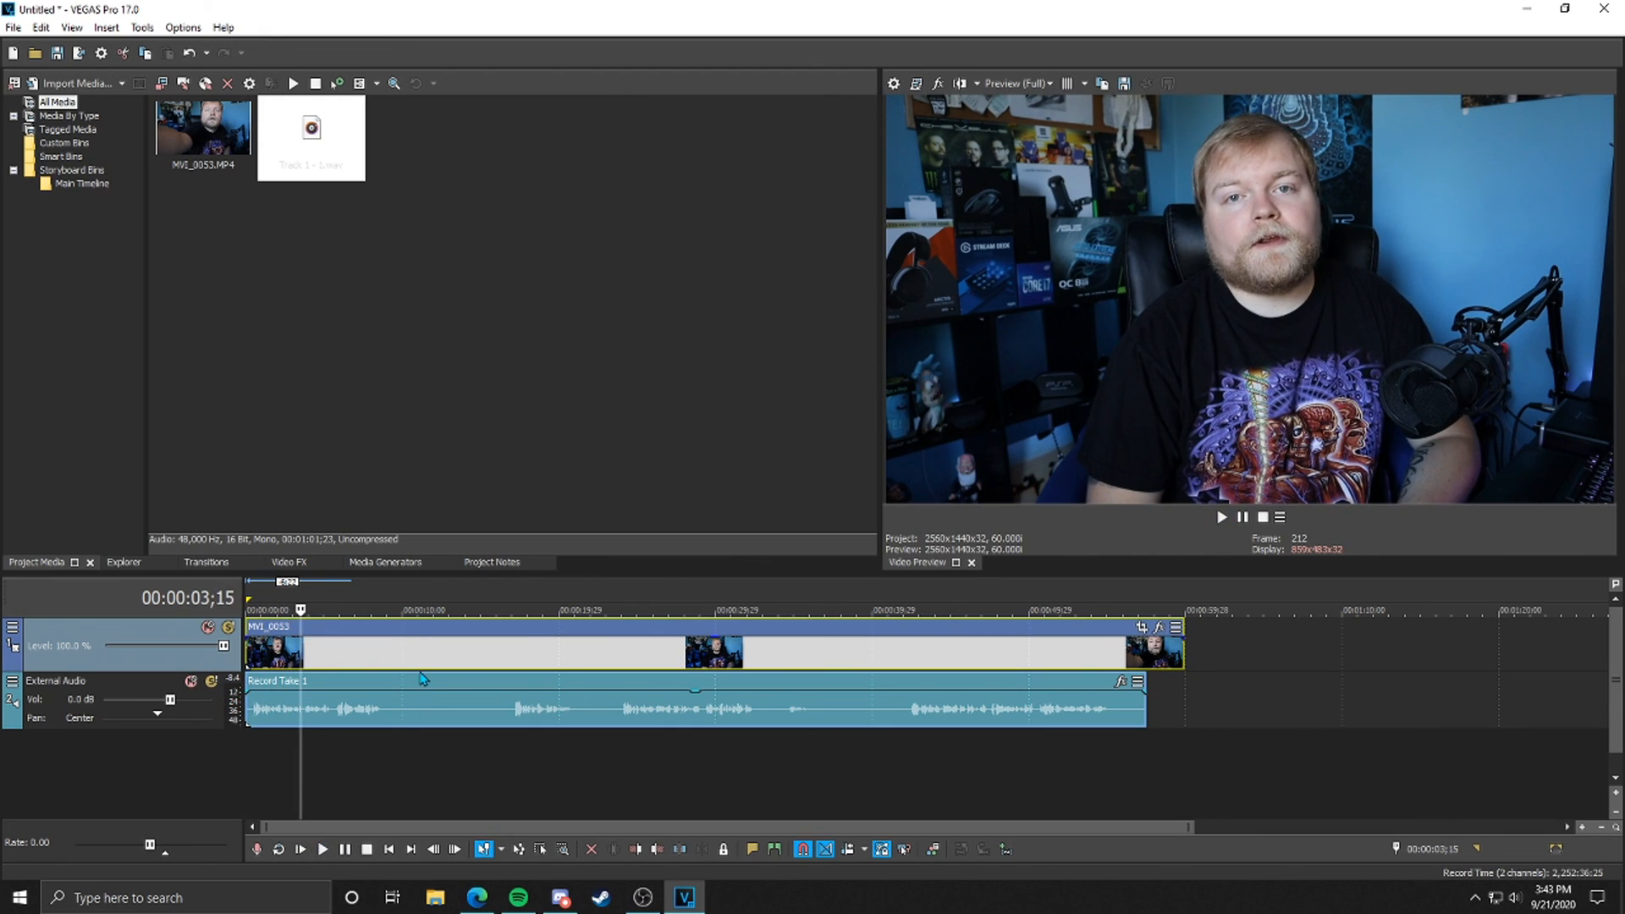